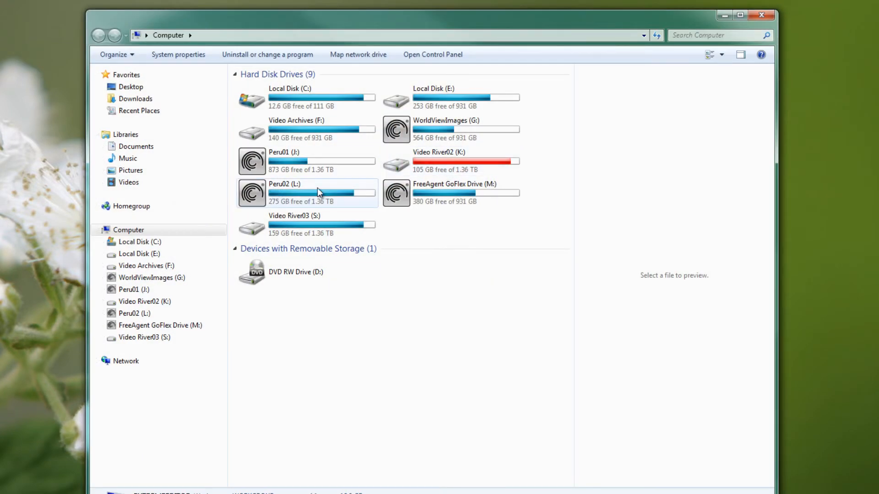
Create a Droplets folder on the FreeAgent GoFlex drive and open it.
double_click(455, 193)
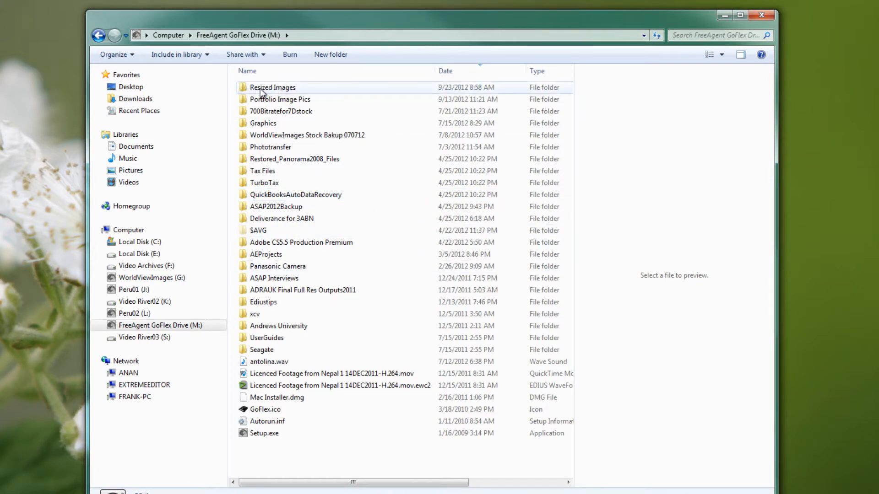
click(331, 54)
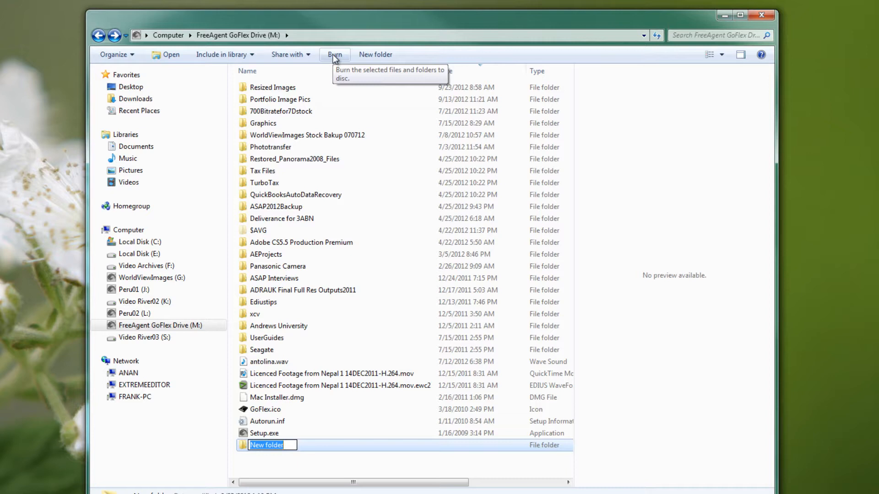
text(Droplets)
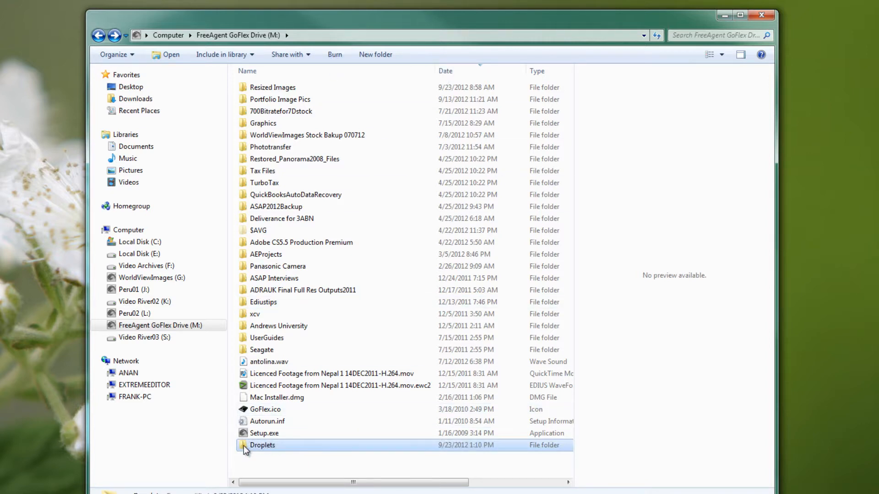
double_click(263, 445)
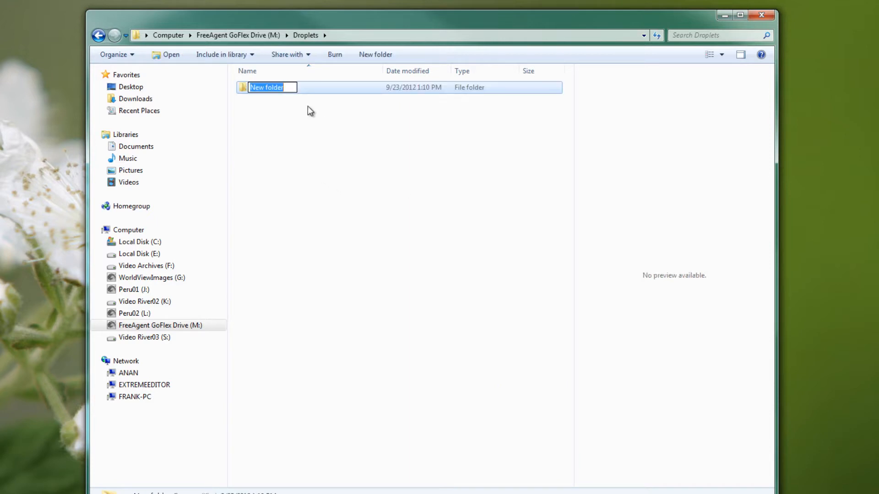
mouse_move(334, 87)
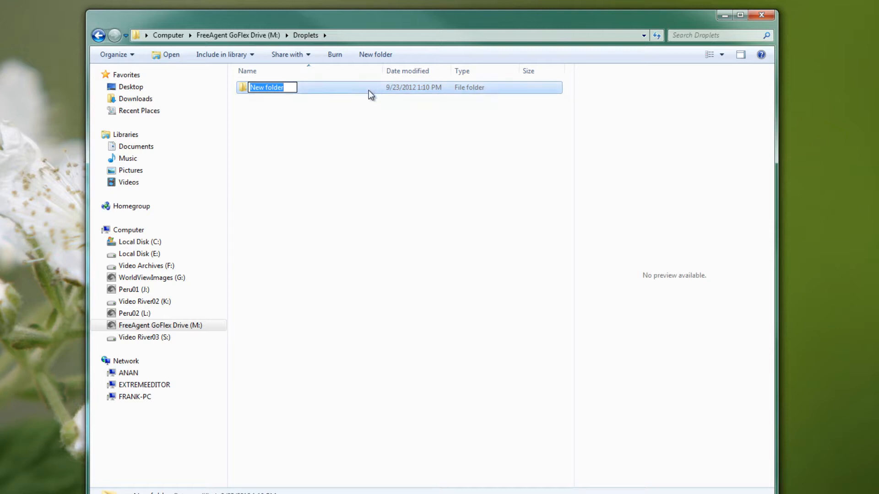
Add the jpegs subfolders inside Droplets, from jpegs100 through jpegs1200.
text(jpegs900)
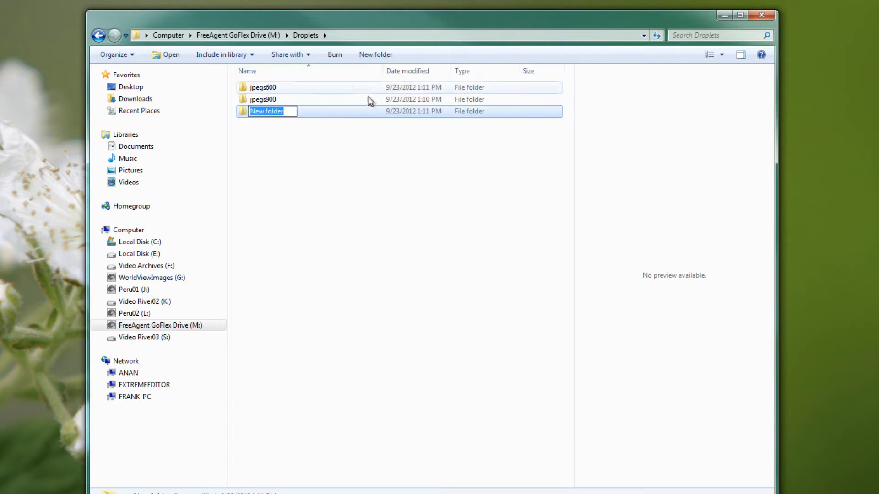
text(jpegs150)
text(jpegs300)
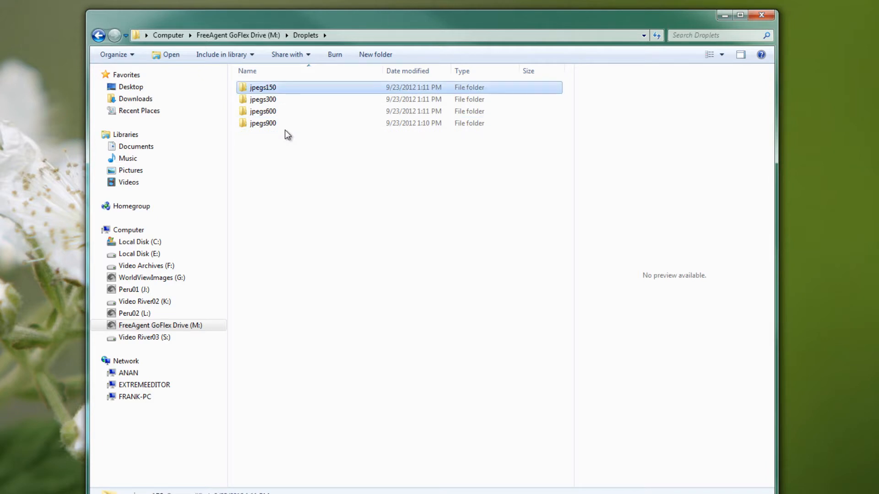
click(375, 54)
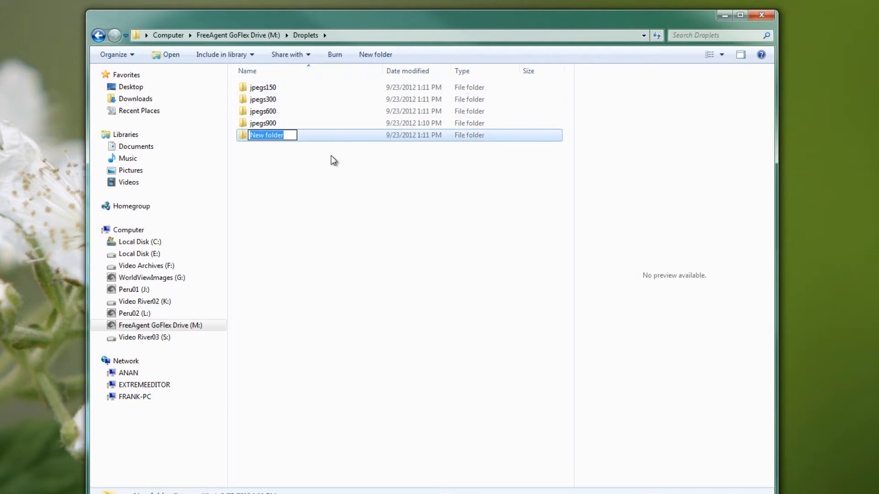
text(jpegs100)
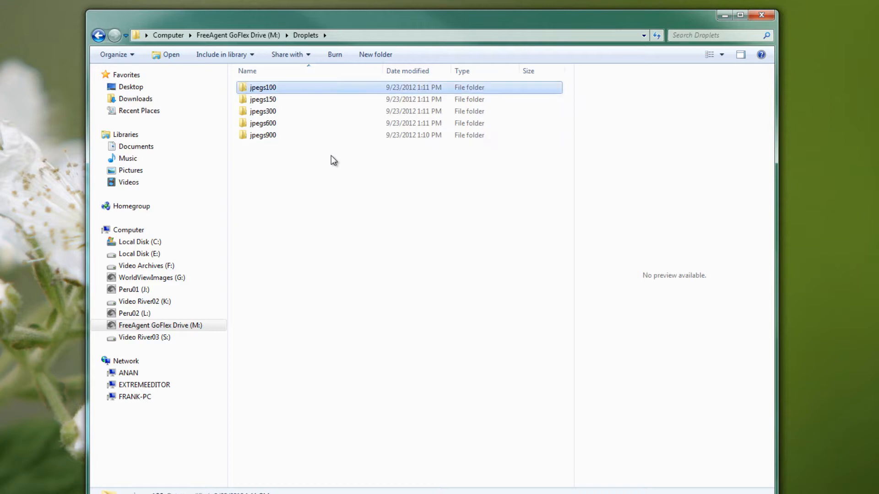
click(376, 54)
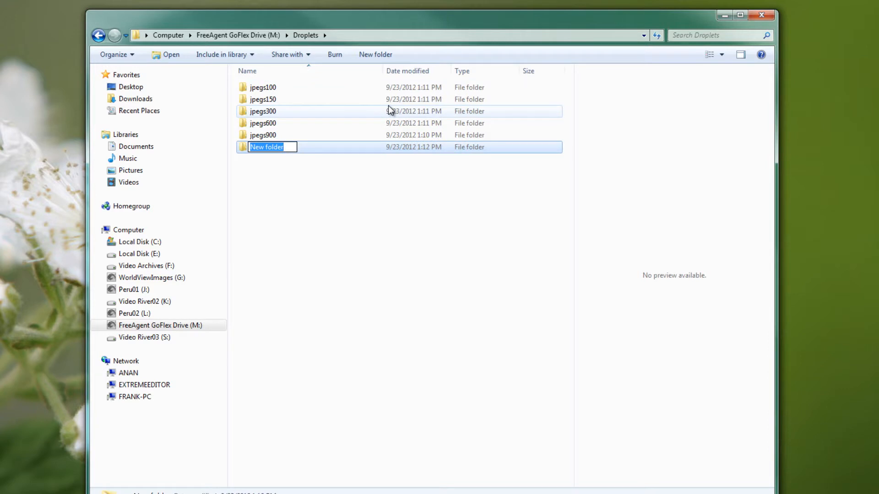
text(jpegs1200)
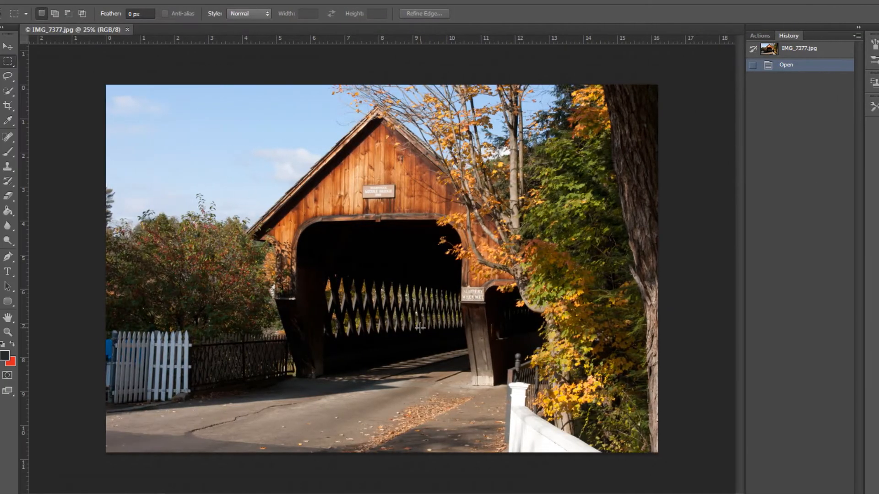
mouse_move(124, 133)
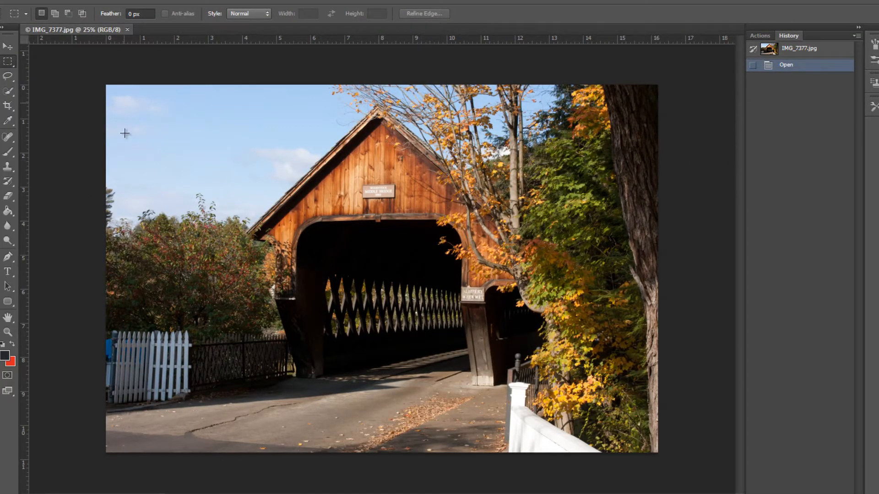
mouse_move(700, 460)
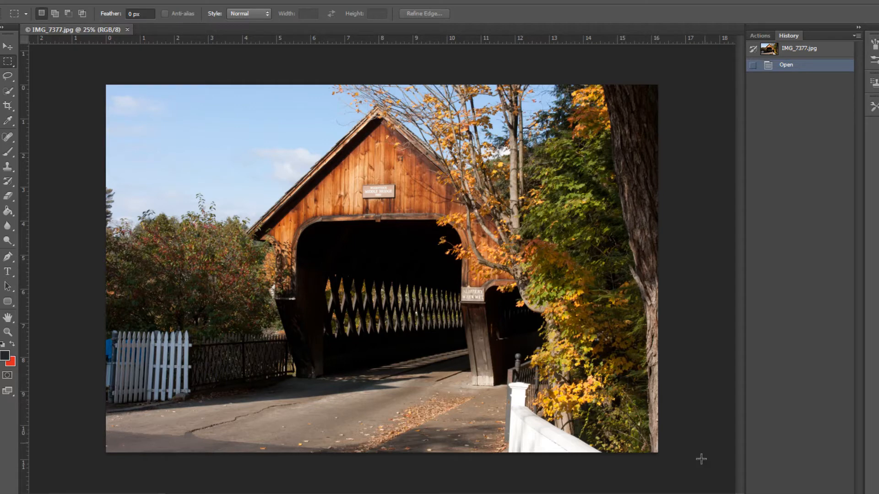
Show the Actions panel listing the Default Actions and Resize sets.
click(760, 35)
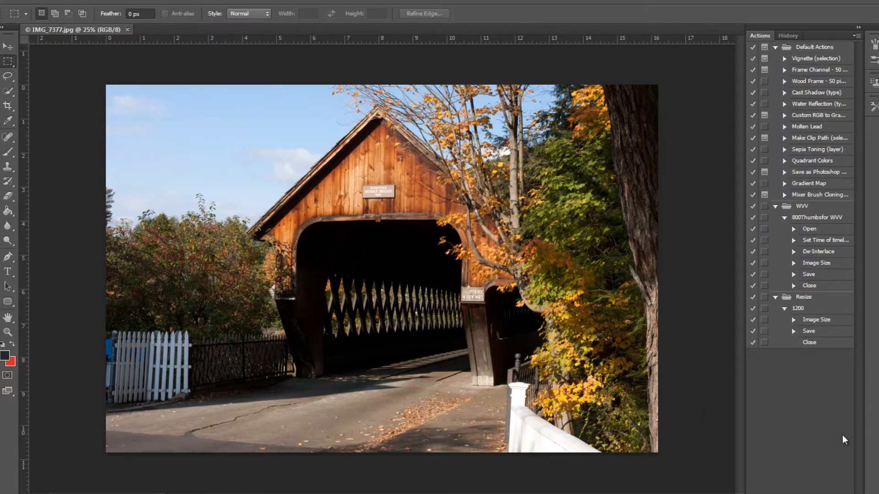
mouse_move(828, 392)
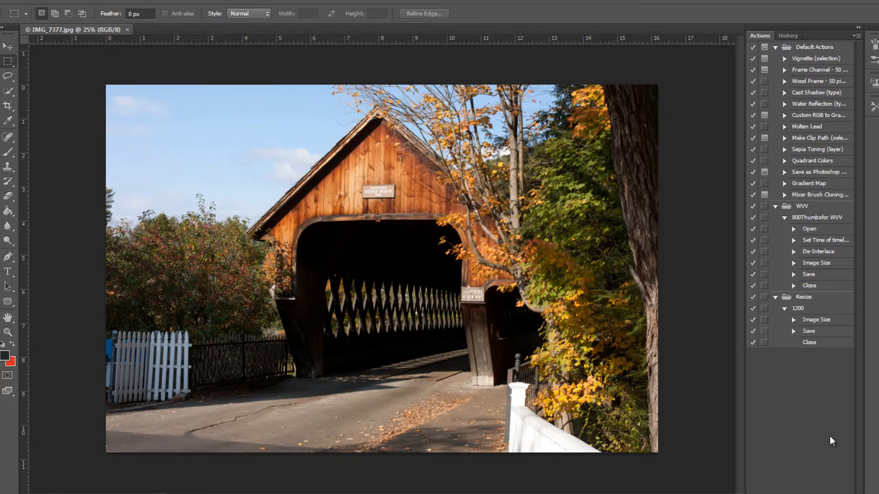
mouse_move(827, 368)
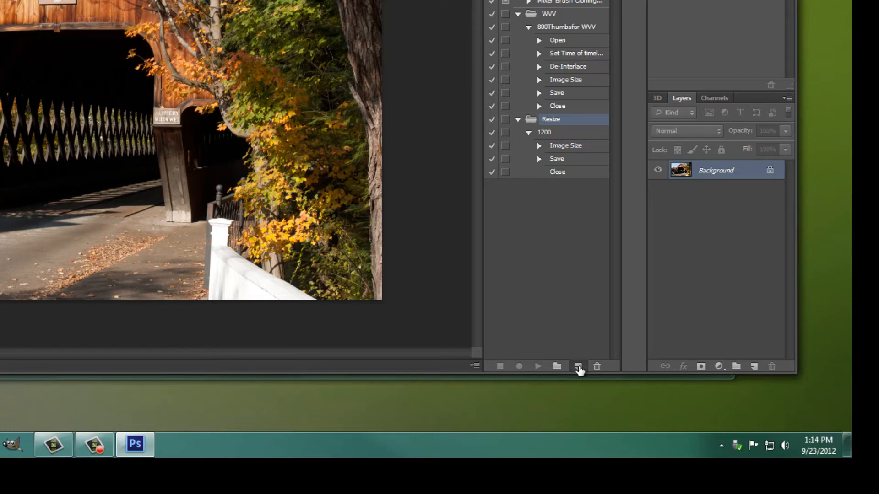
Start recording a new action named 900 in the Resize set.
click(579, 367)
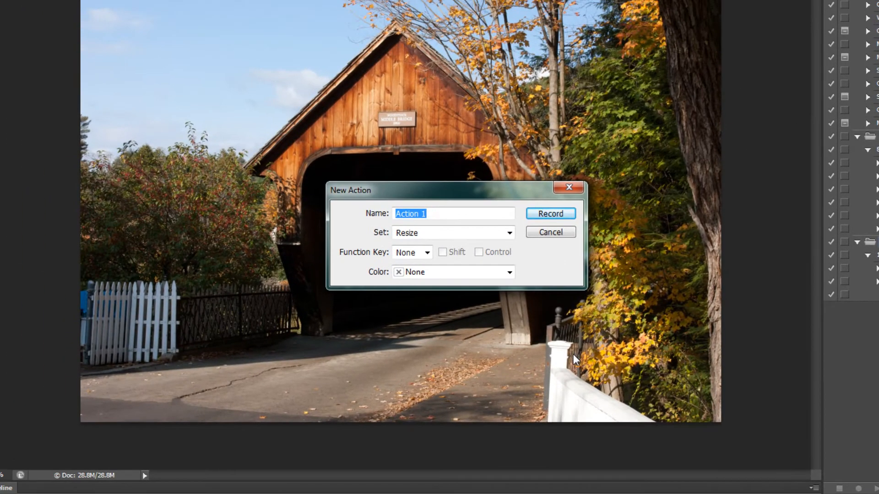
text(90)
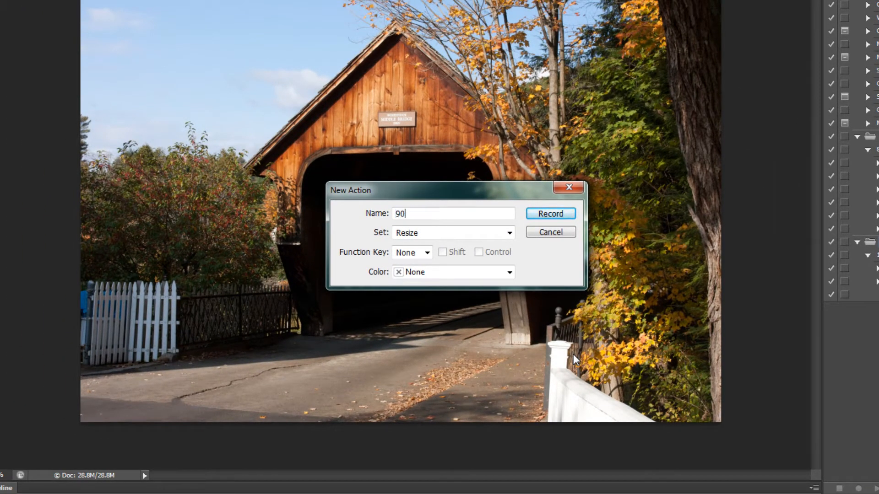
click(549, 213)
text(72)
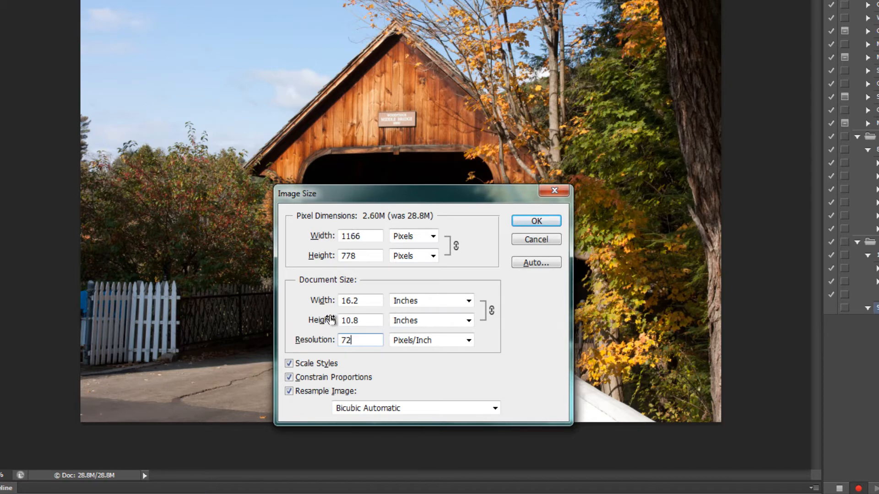
Resize the bridge photo to 900 pixels wide via Image Size.
click(360, 235)
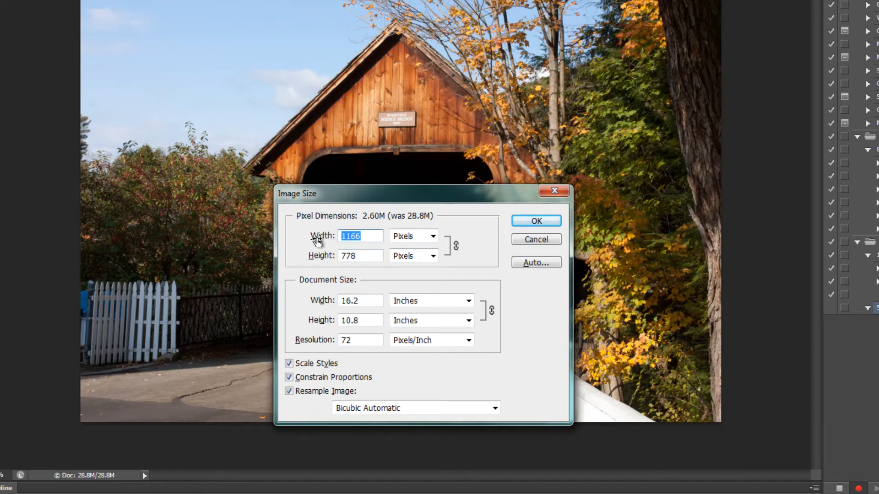
text(900)
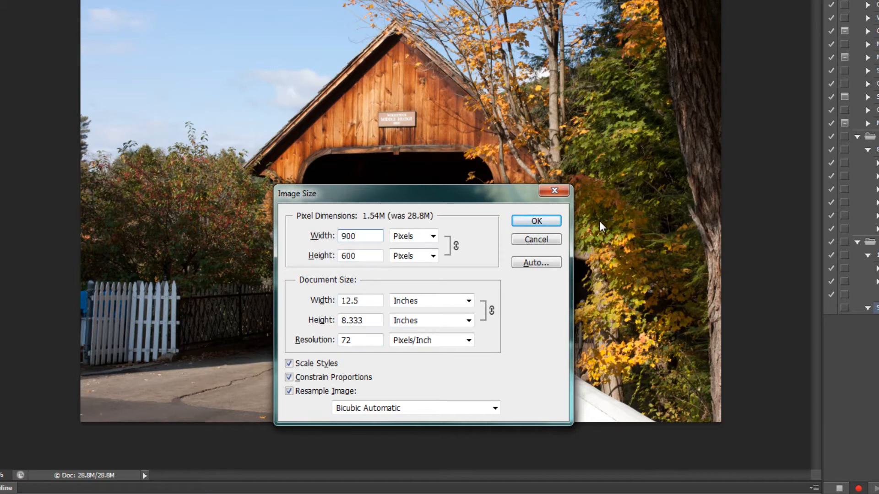
click(534, 221)
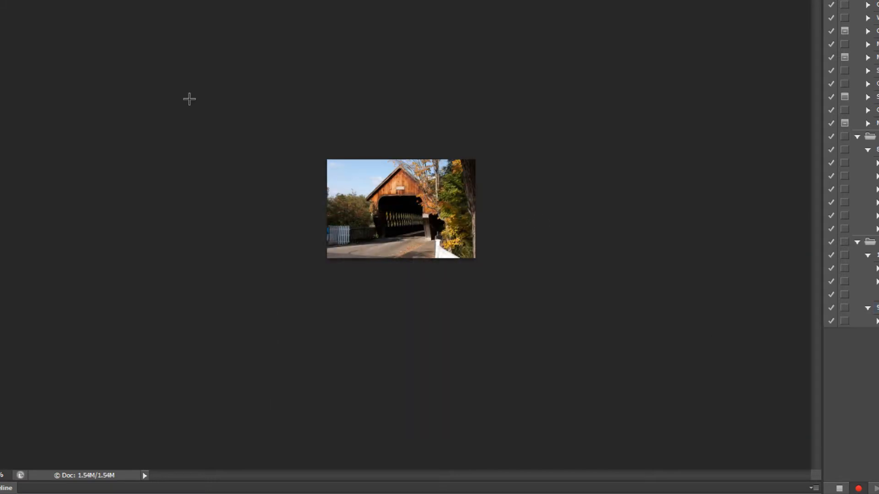
Save the bridge photo as a JPEG into a new 'resized images' folder and close it, recording into the 900 action.
click(39, 5)
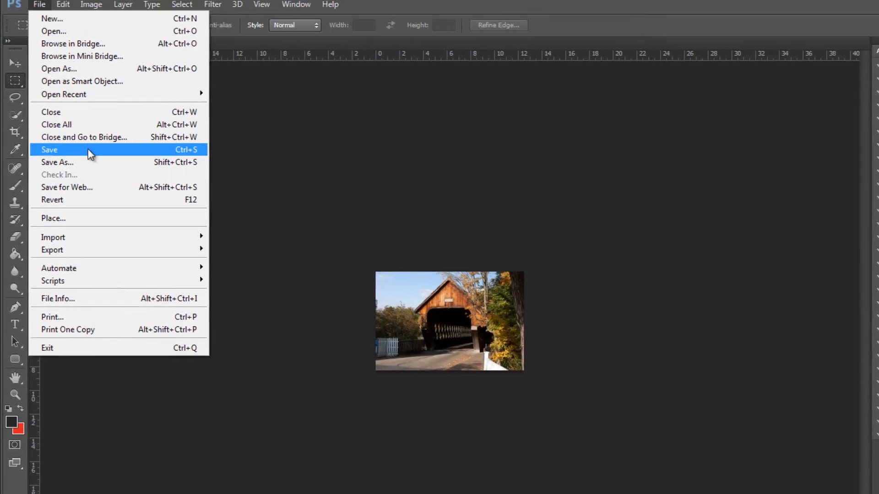
click(57, 162)
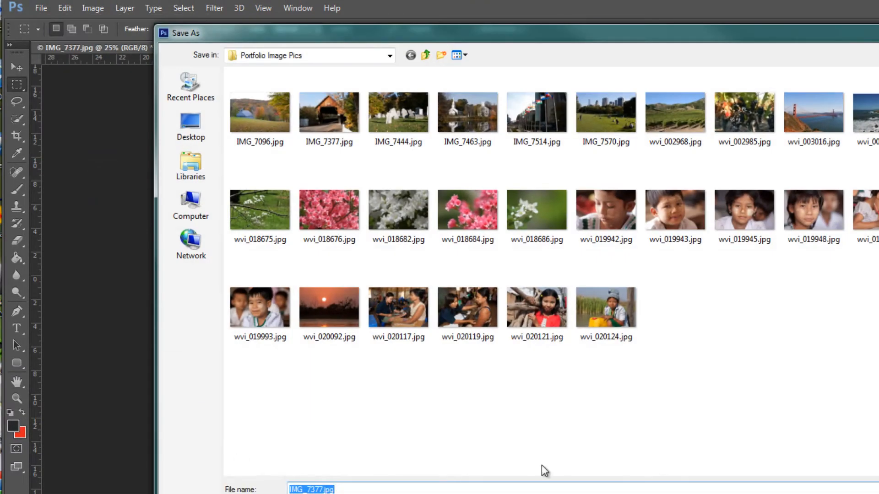
mouse_move(441, 55)
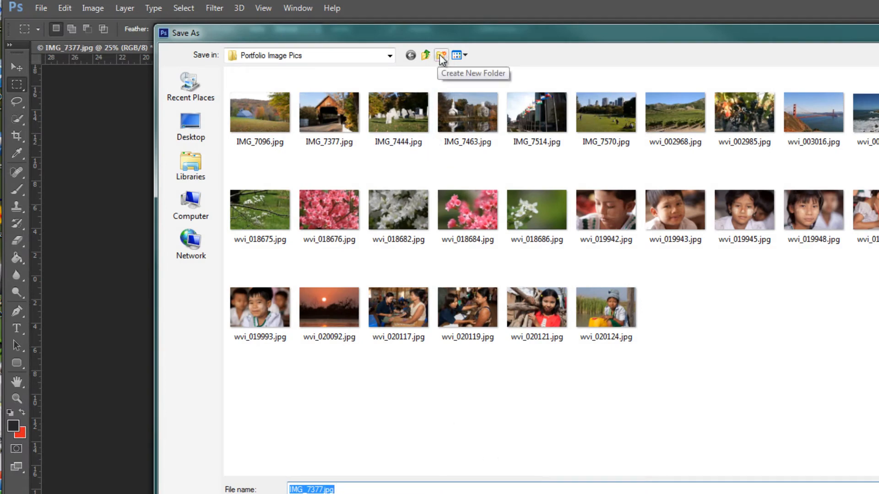
click(440, 55)
text(resized image)
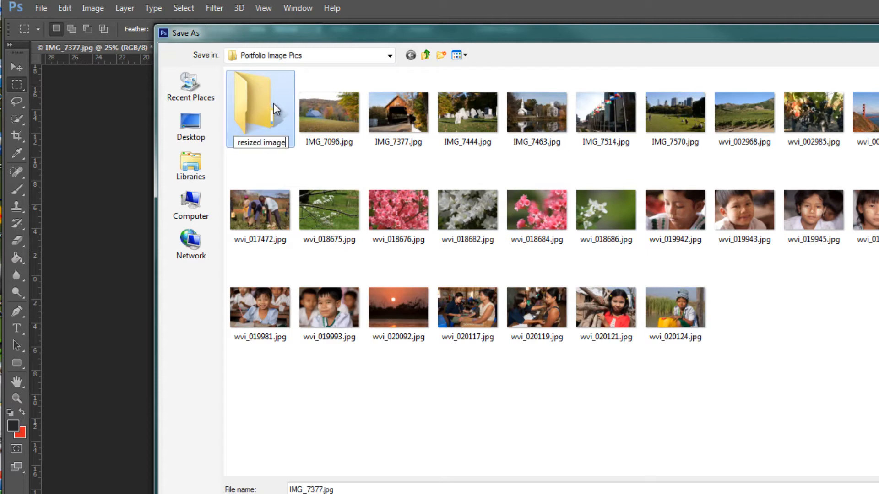
double_click(259, 104)
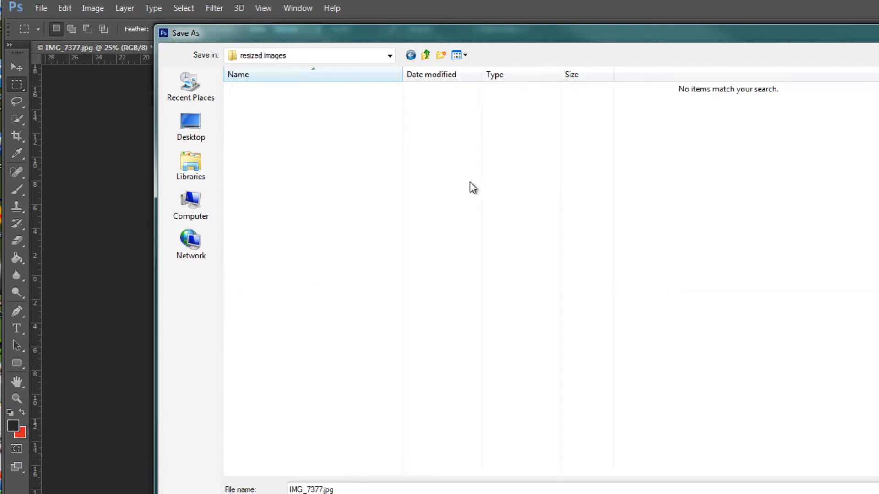
mouse_move(819, 432)
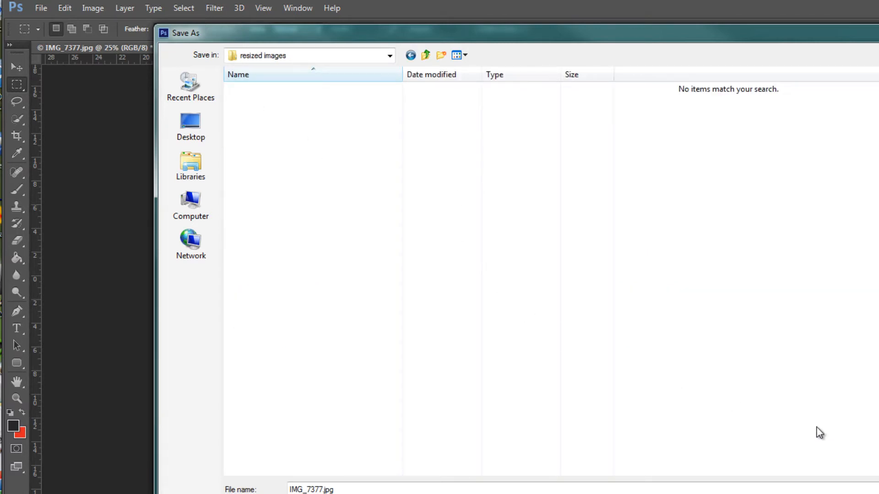
mouse_move(436, 371)
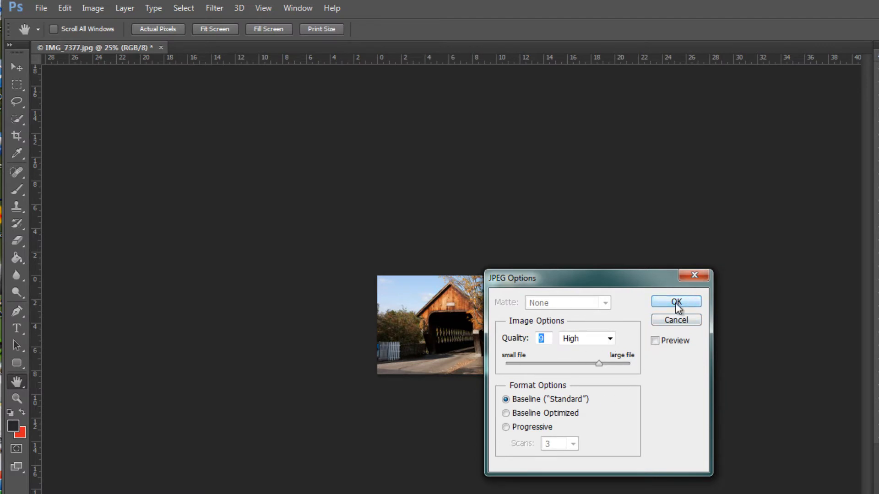
click(674, 301)
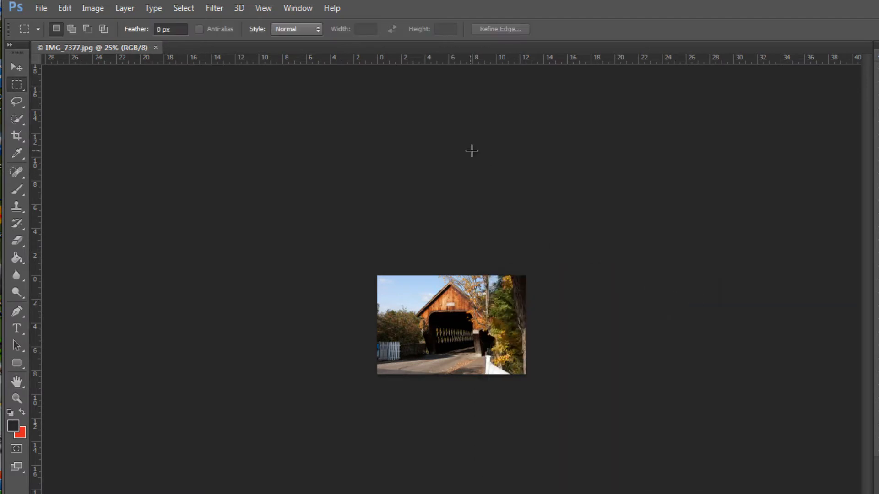
click(40, 8)
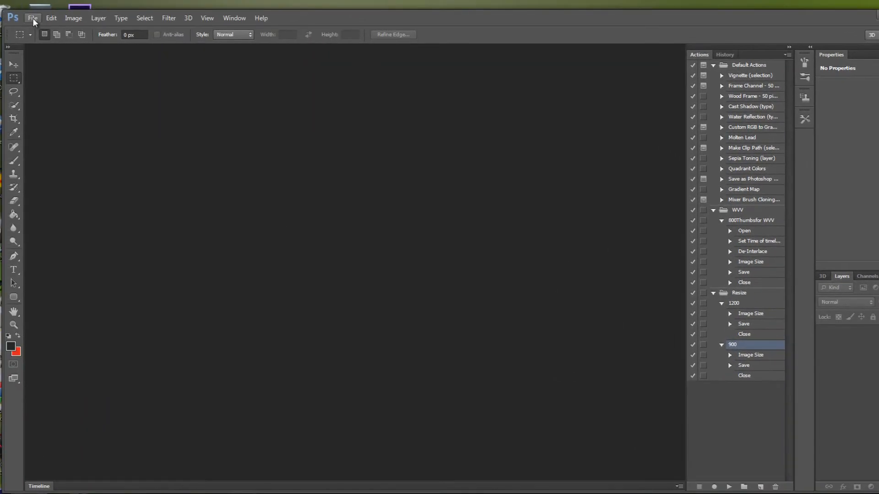
Open the sunset jpeg from the Portfolio Image Pics folder.
click(32, 17)
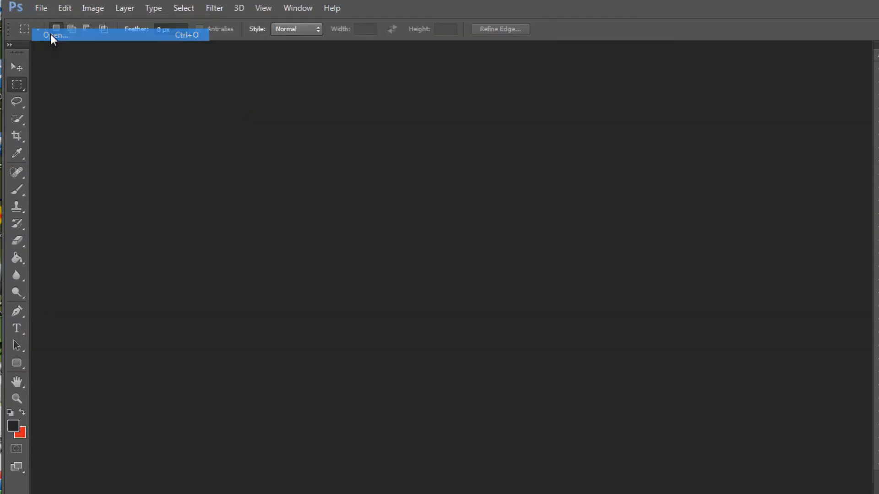
click(54, 34)
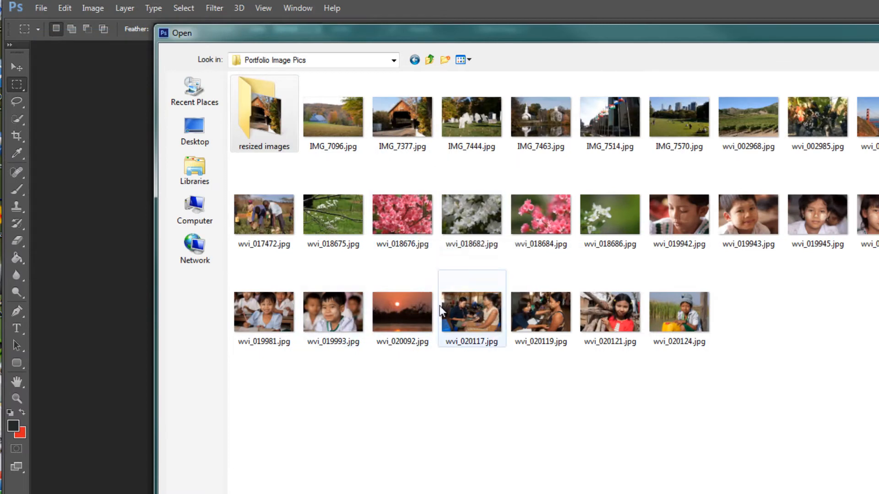
double_click(471, 311)
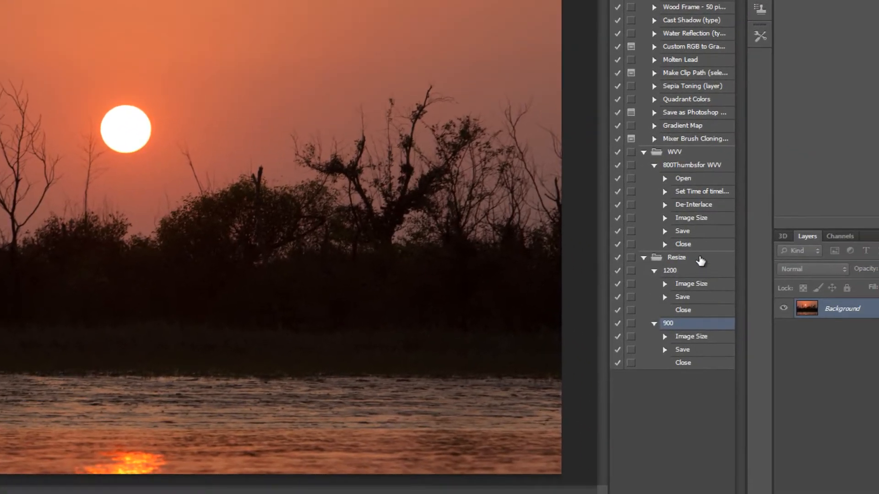
Start recording a new action named 600 in the Resize set.
click(677, 257)
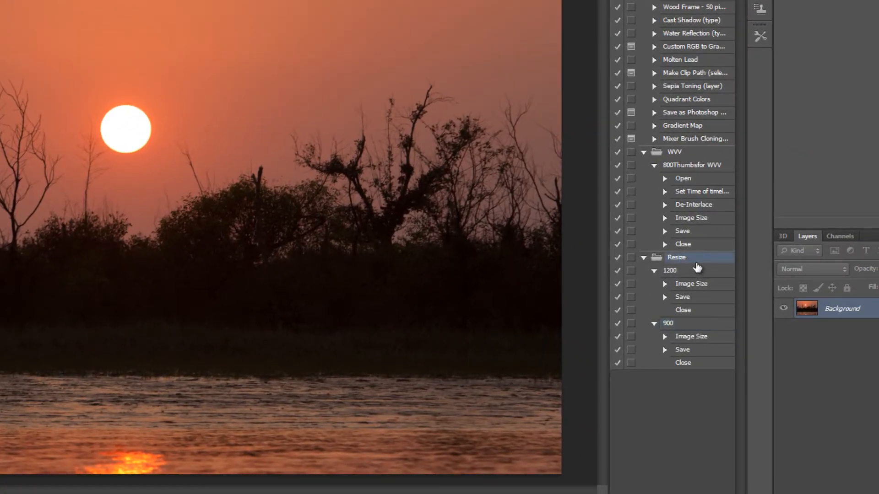
mouse_move(692, 259)
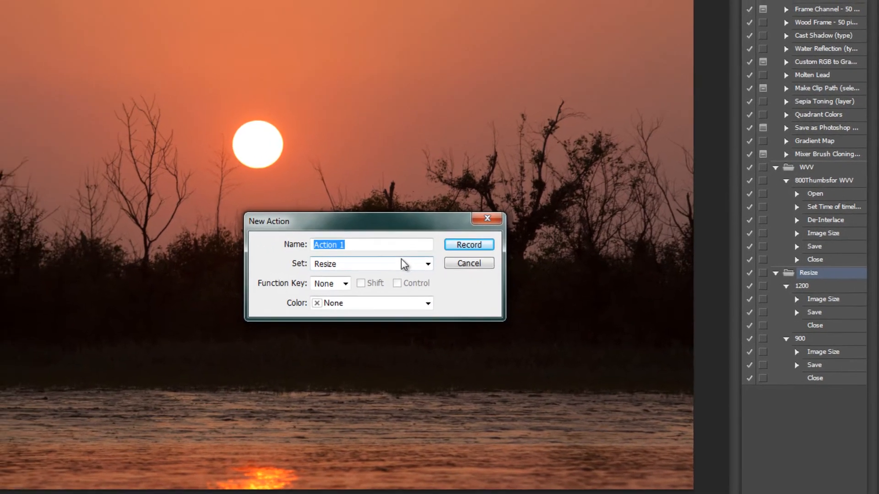
text(600)
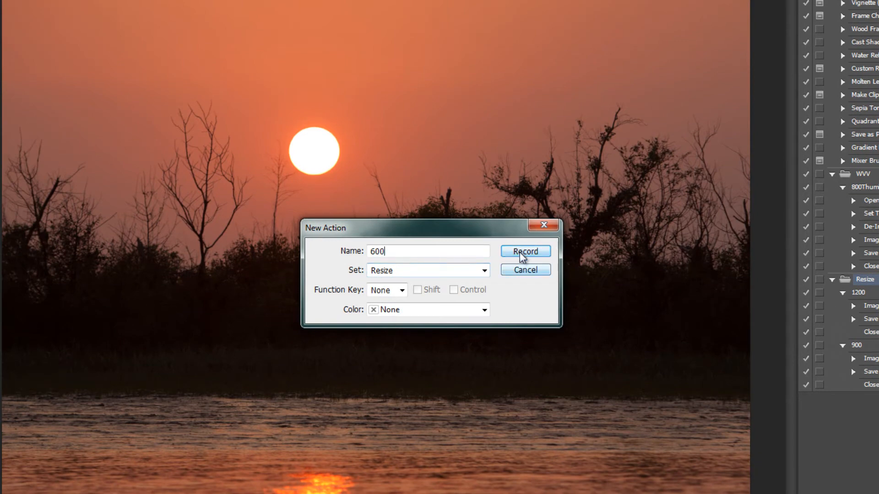
click(524, 251)
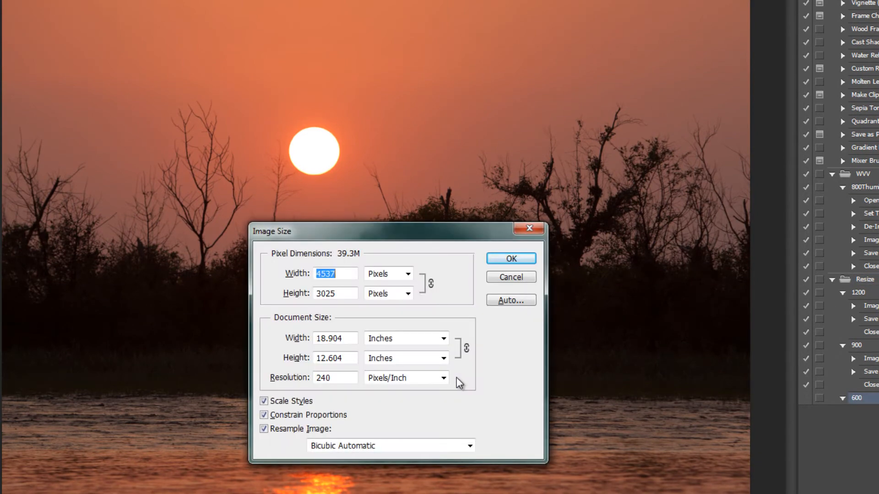
Resize the sunset photo to 600 by 400 pixels at 72 ppi.
click(335, 377)
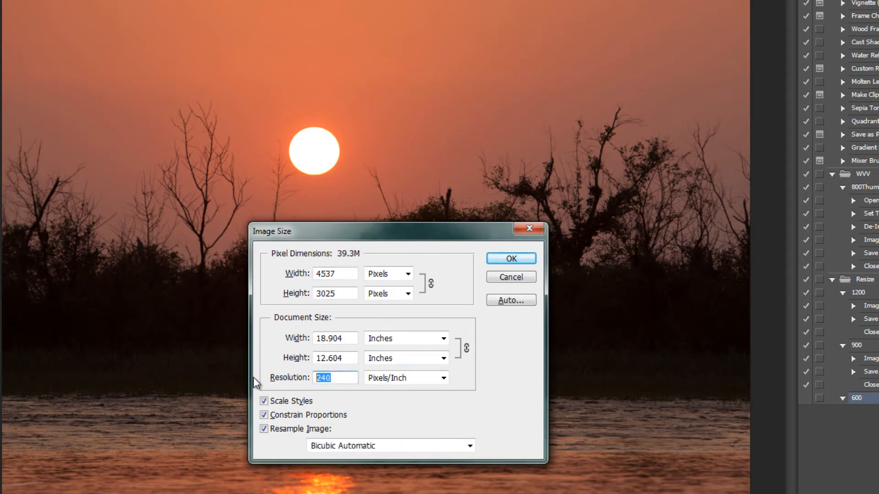
text(72)
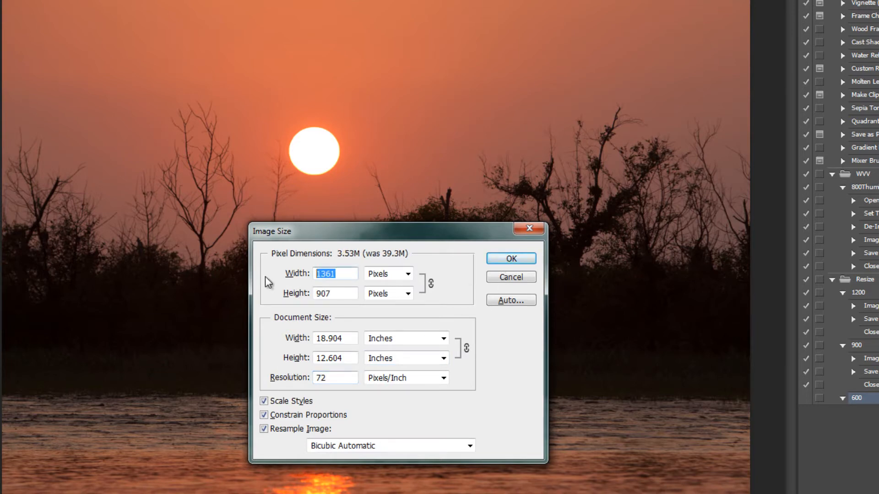
text(600)
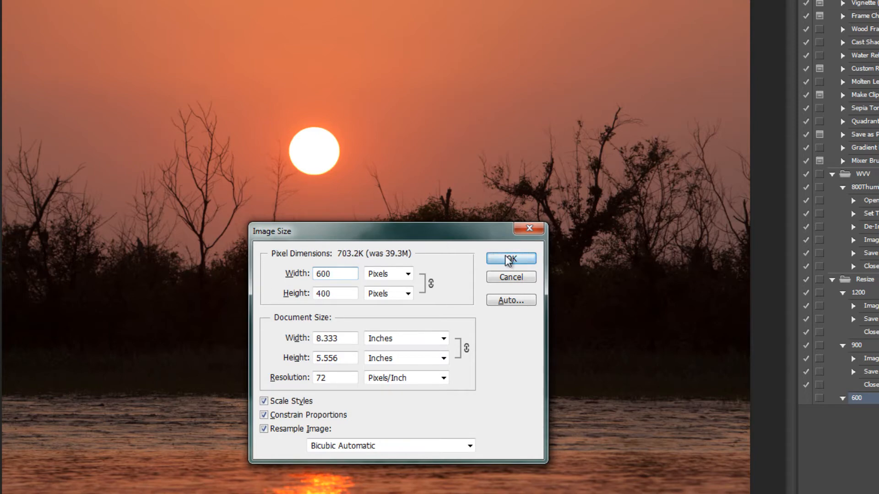
click(510, 258)
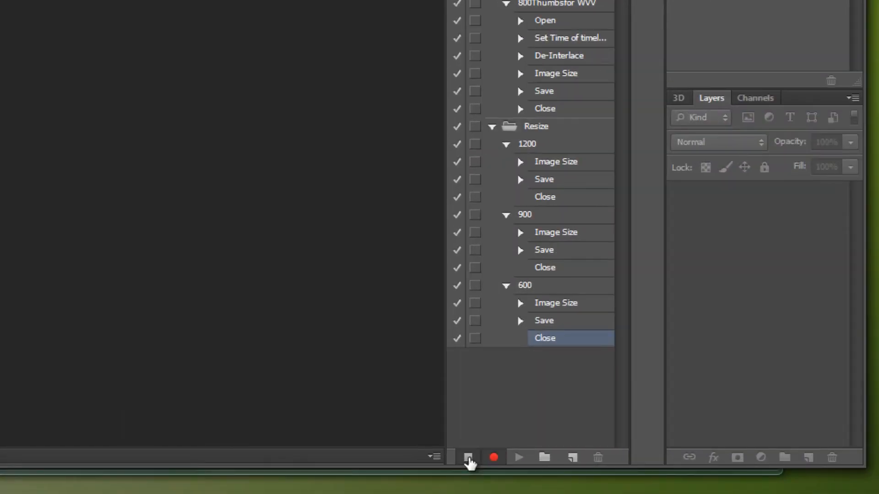
Stop recording the 600 action in the Resize set.
click(468, 457)
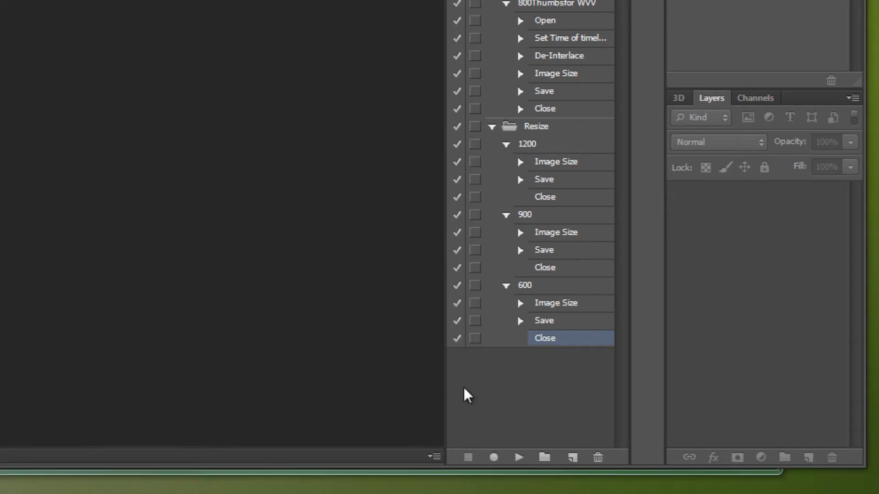
mouse_move(565, 401)
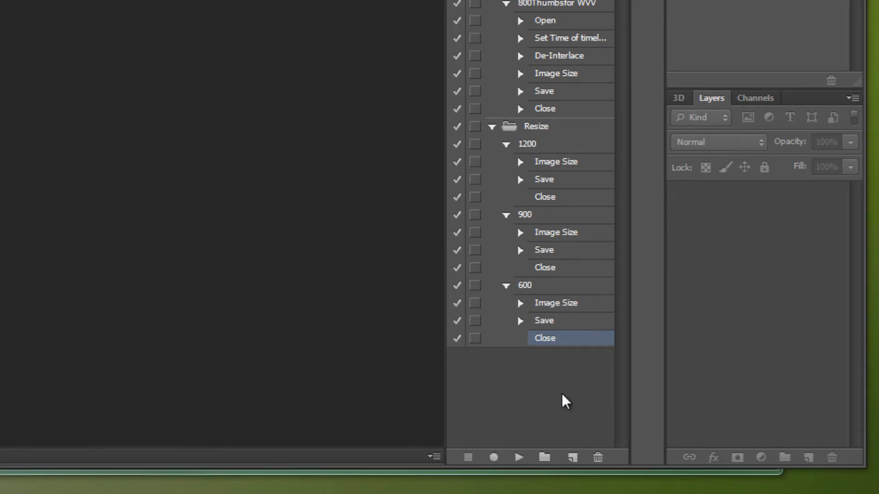
mouse_move(530, 394)
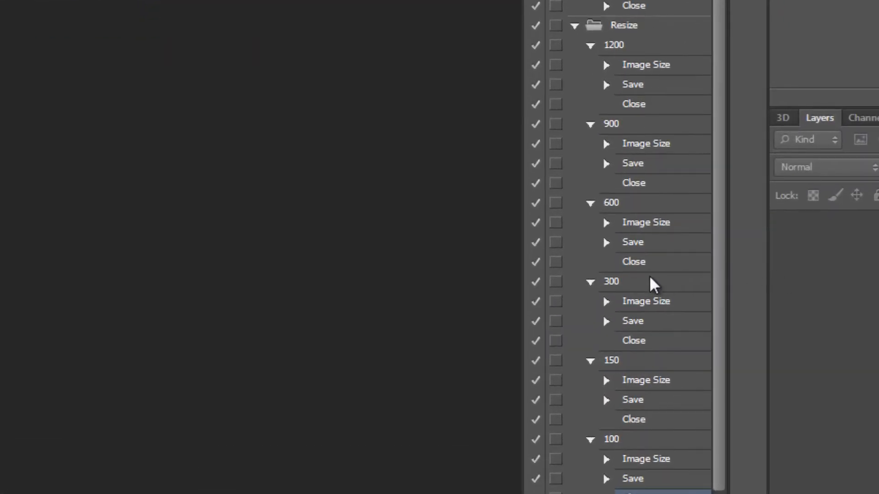
mouse_move(616, 289)
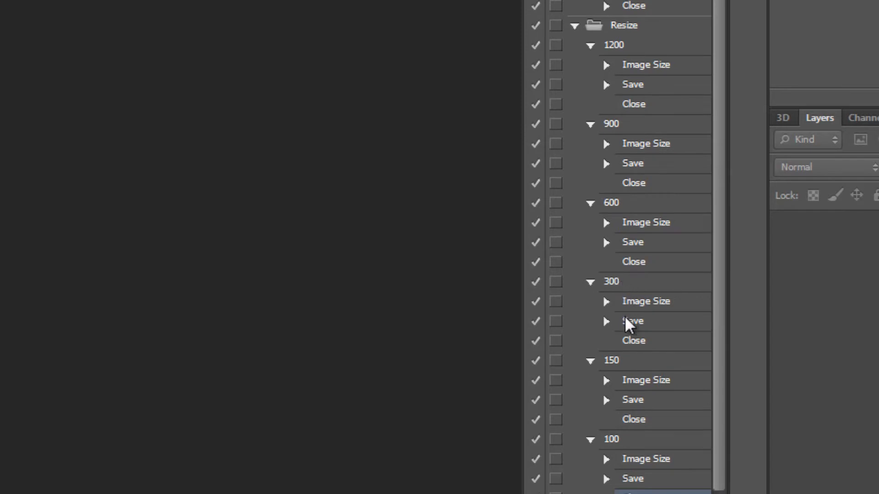
mouse_move(623, 449)
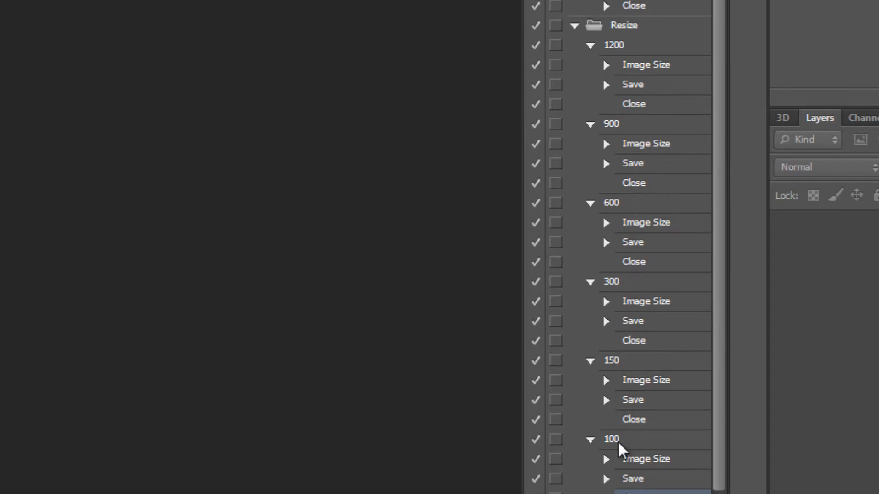
mouse_move(622, 443)
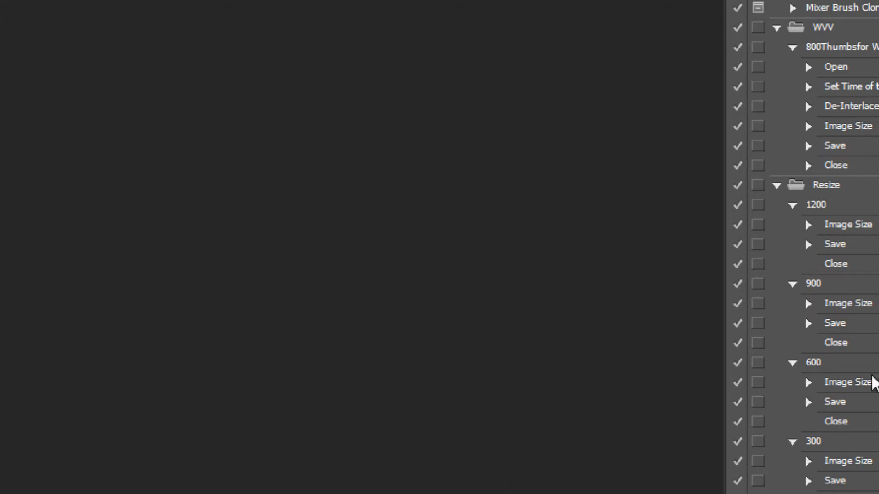
mouse_move(408, 128)
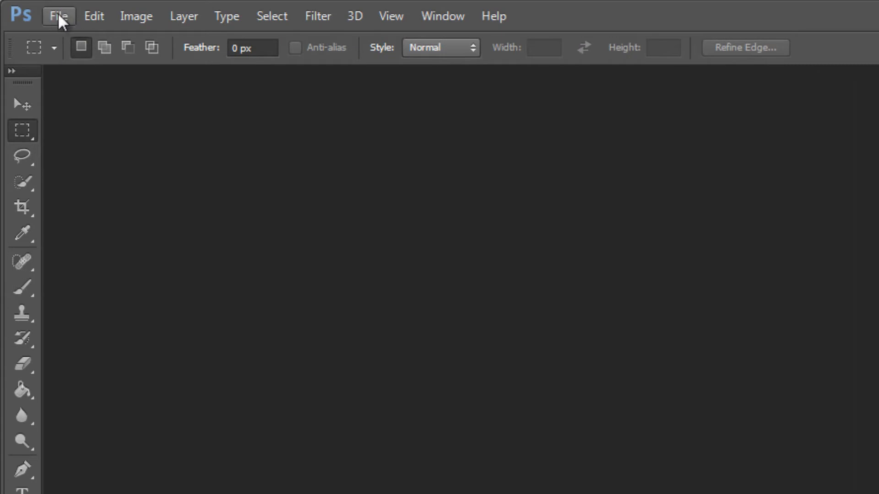
Begin Create Droplet and browse the computer's drives for a save location.
click(58, 16)
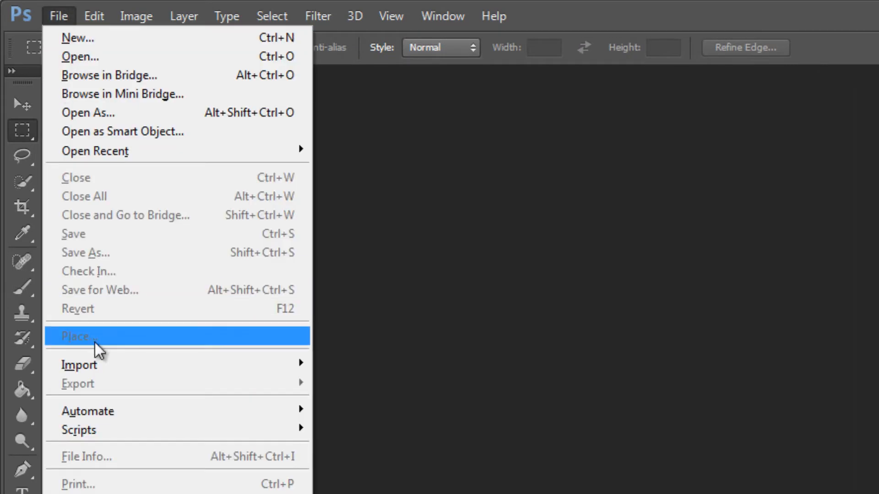
mouse_move(88, 411)
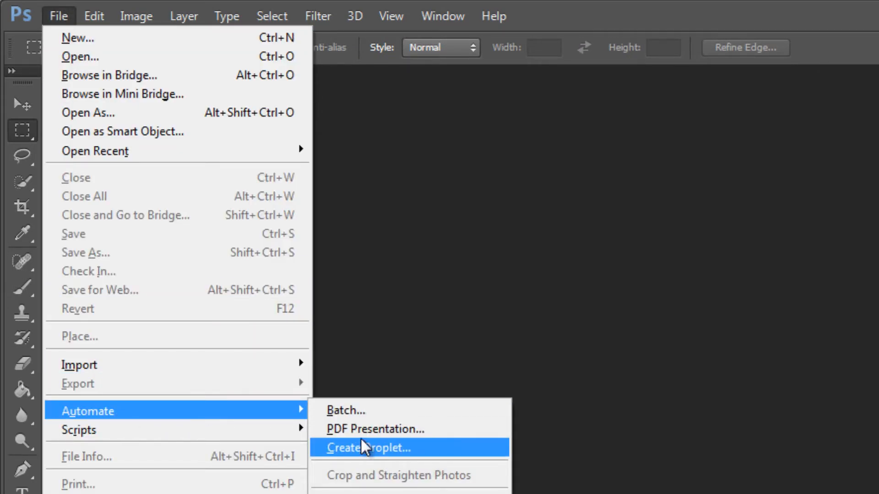
mouse_move(409, 454)
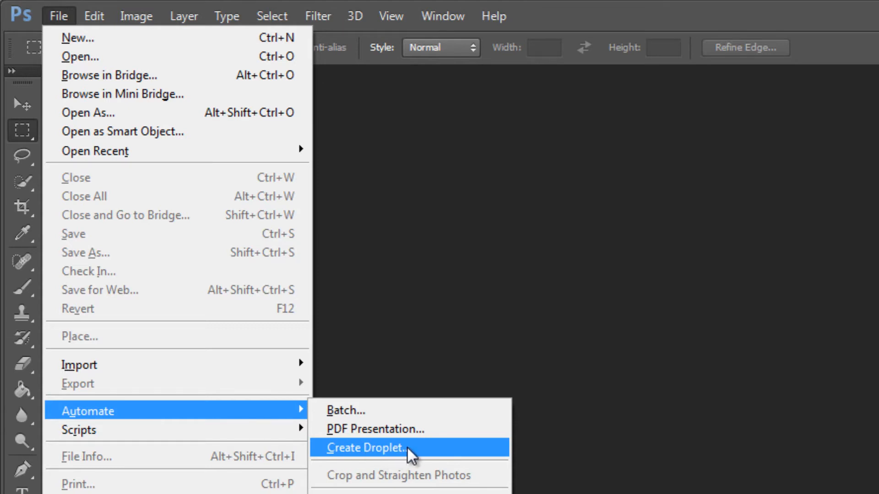
click(365, 447)
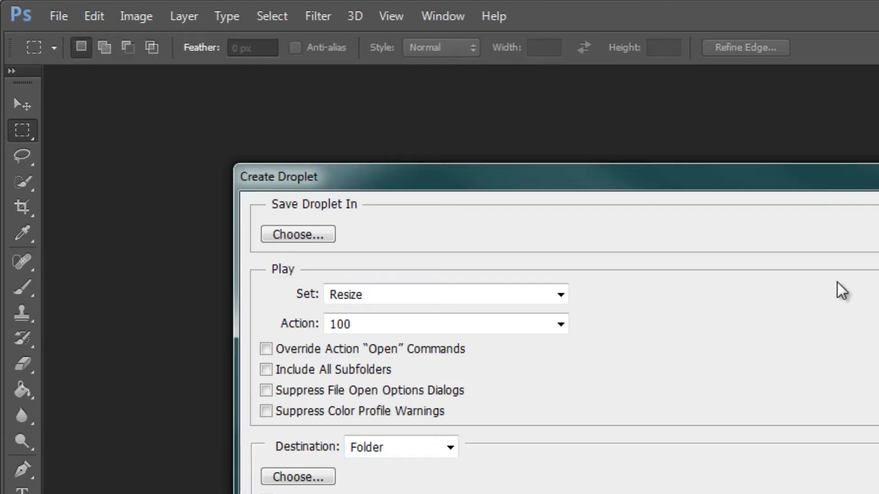
mouse_move(297, 234)
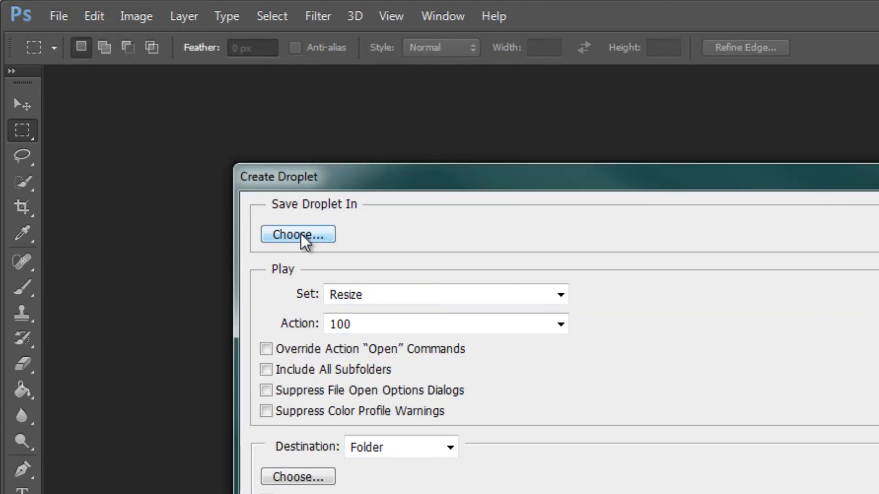
click(298, 234)
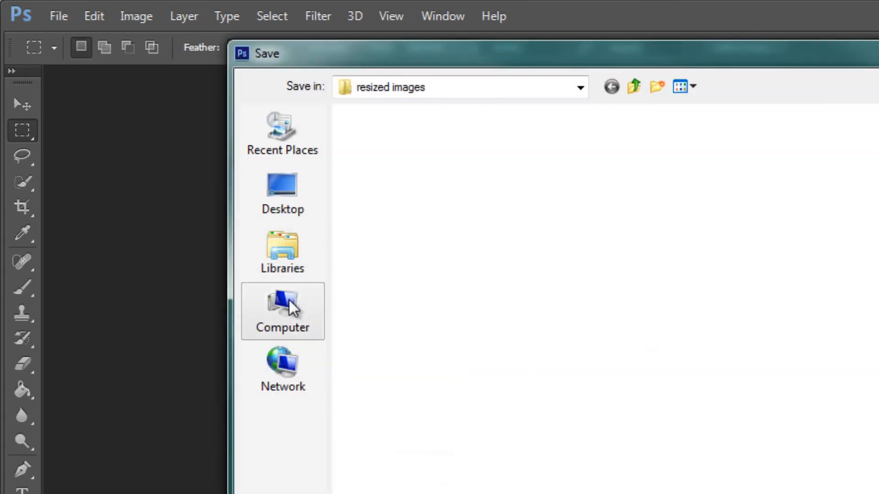
click(283, 311)
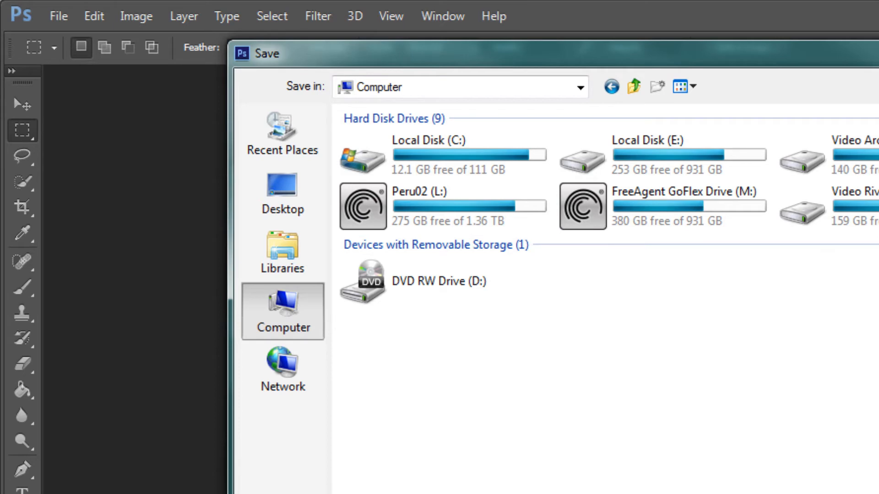
mouse_move(704, 211)
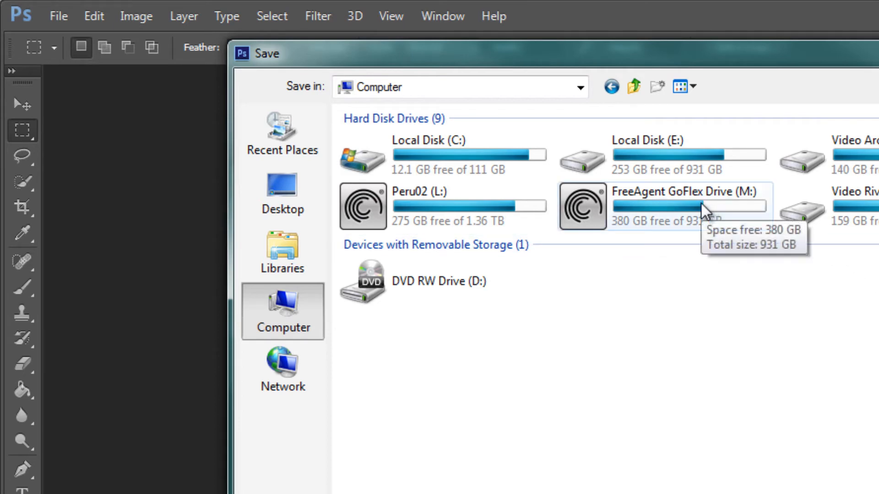
mouse_move(744, 220)
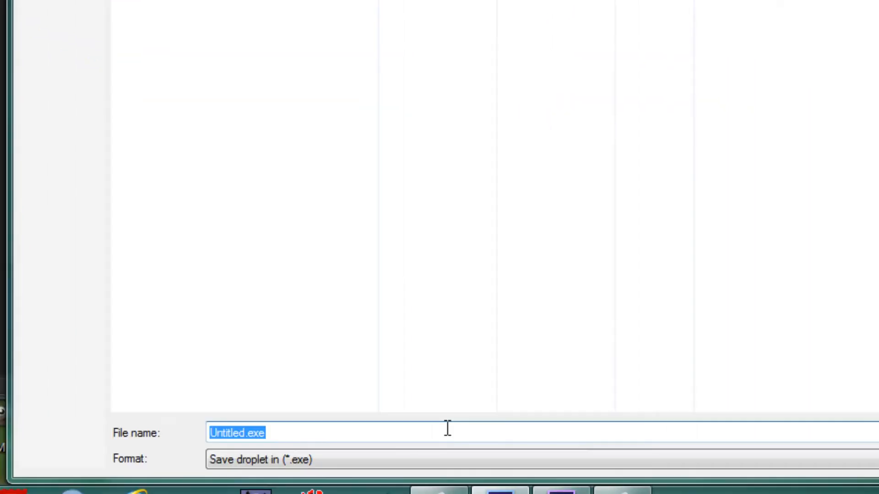
Name the droplet Resizeto1200 in the Droplets folder on the M drive.
text(Resi)
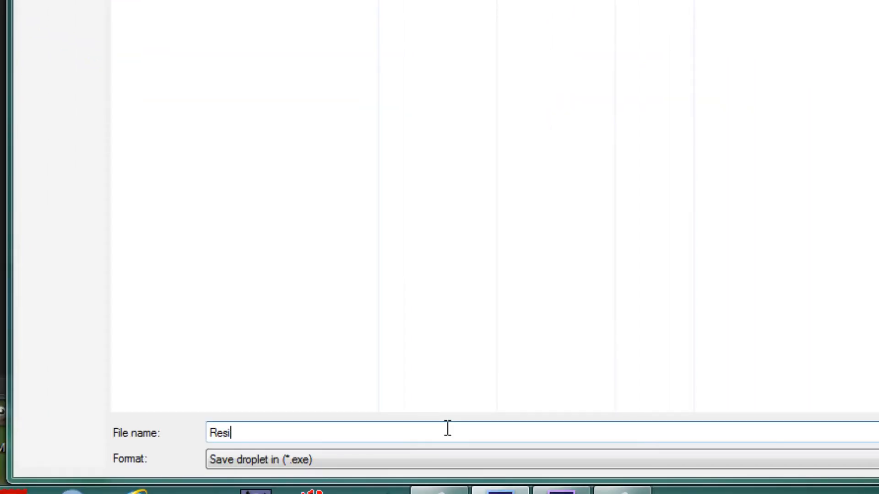
text(zeto)
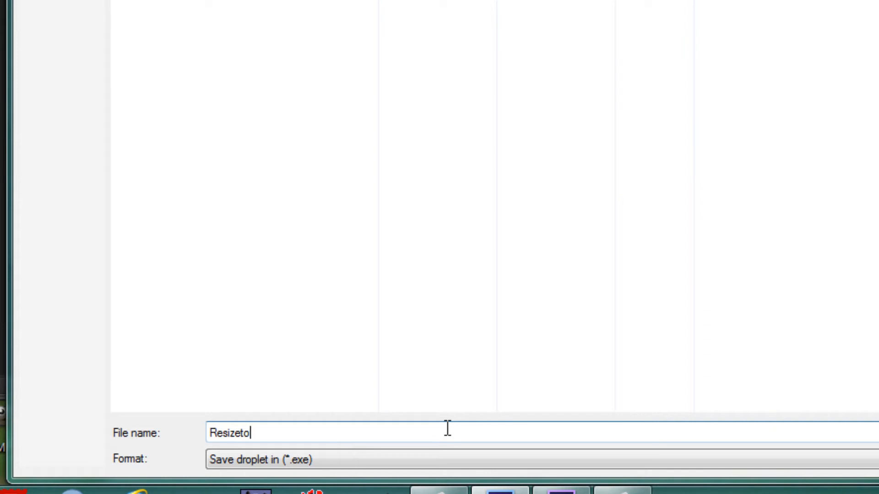
text(1200)
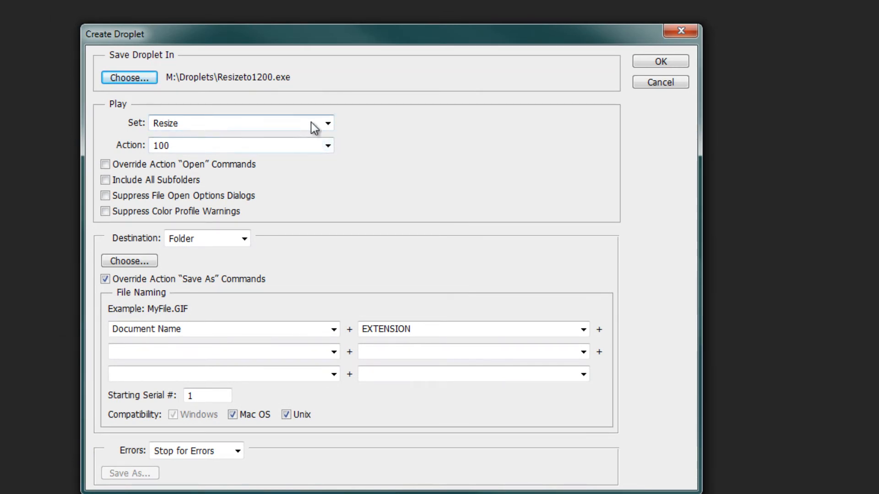
Set the droplet to play the 1200 resize action.
click(327, 146)
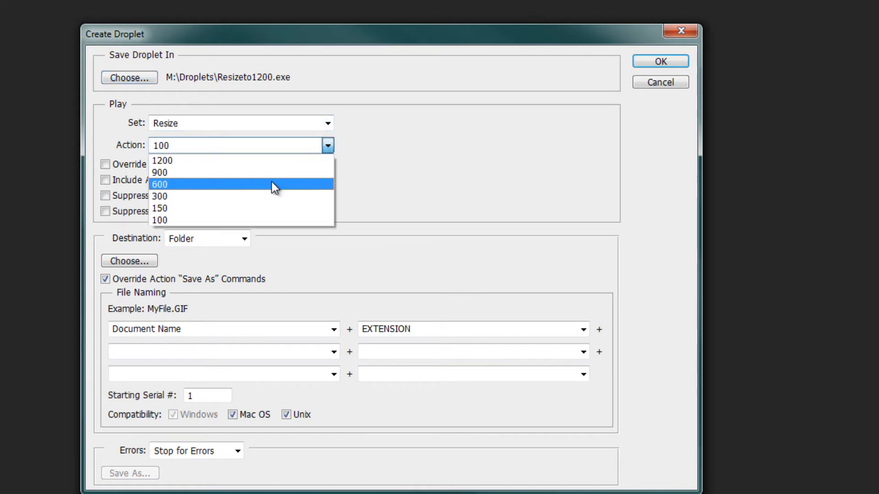
click(162, 161)
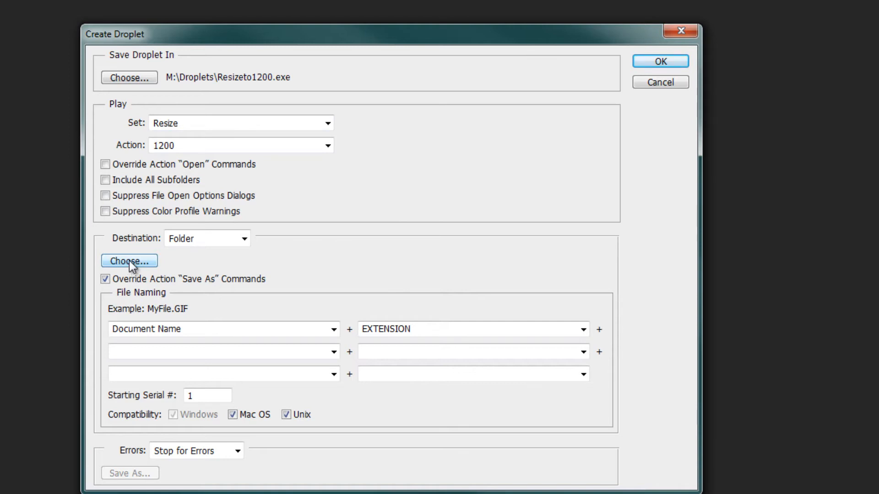
mouse_move(129, 261)
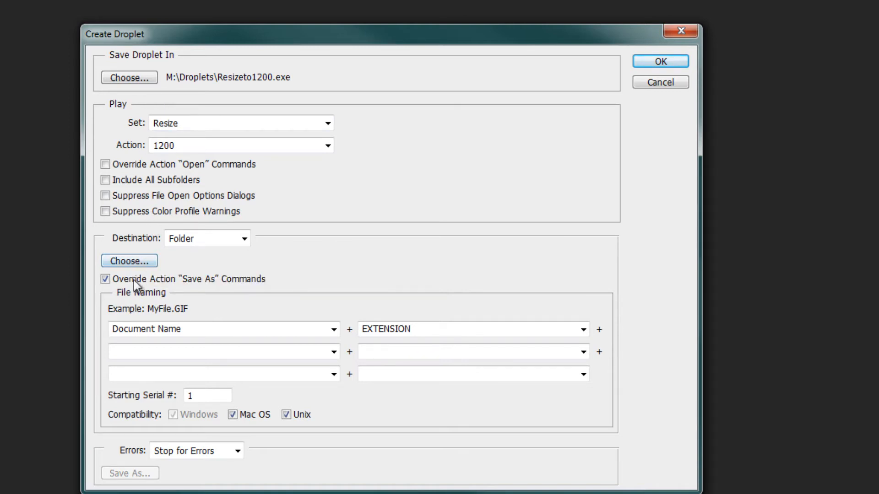
Set the output destination to M:\Droplets\jpegs1200 with Override Save As kept.
click(129, 261)
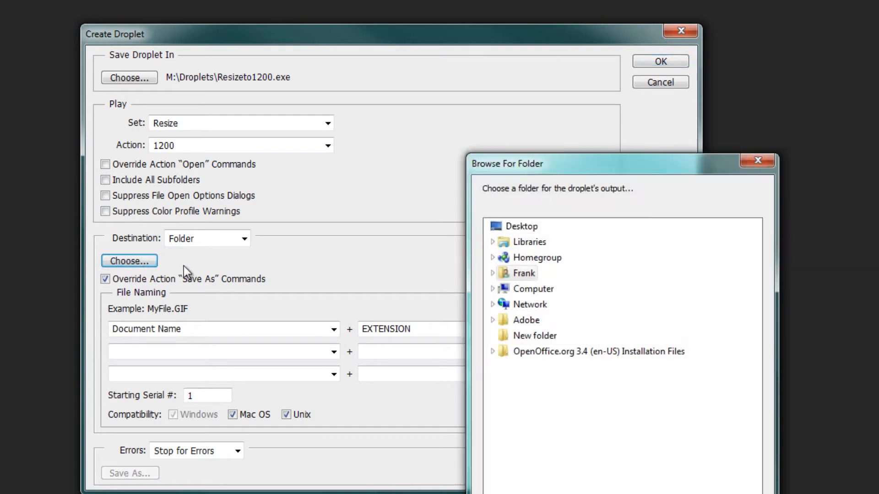
click(491, 288)
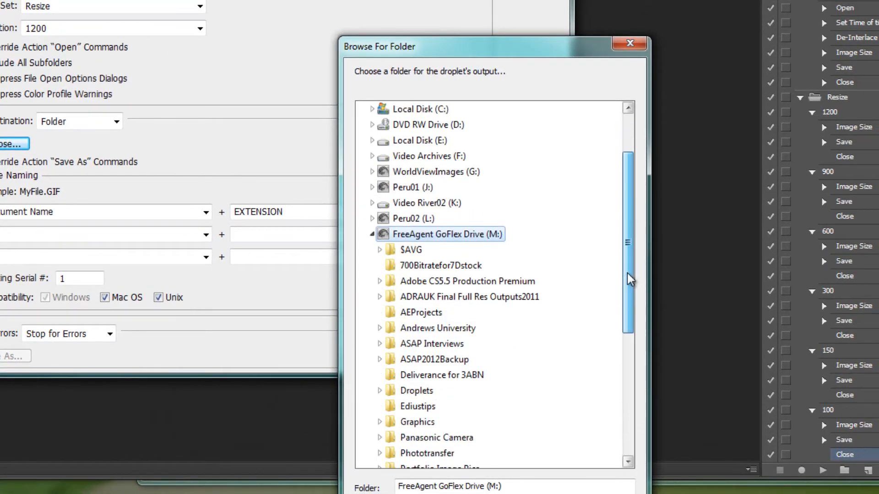
click(415, 453)
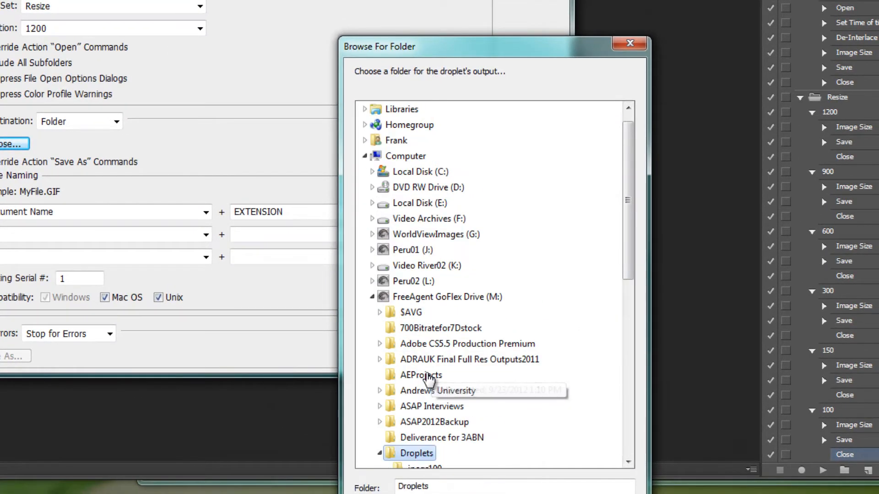
scroll(down, 3)
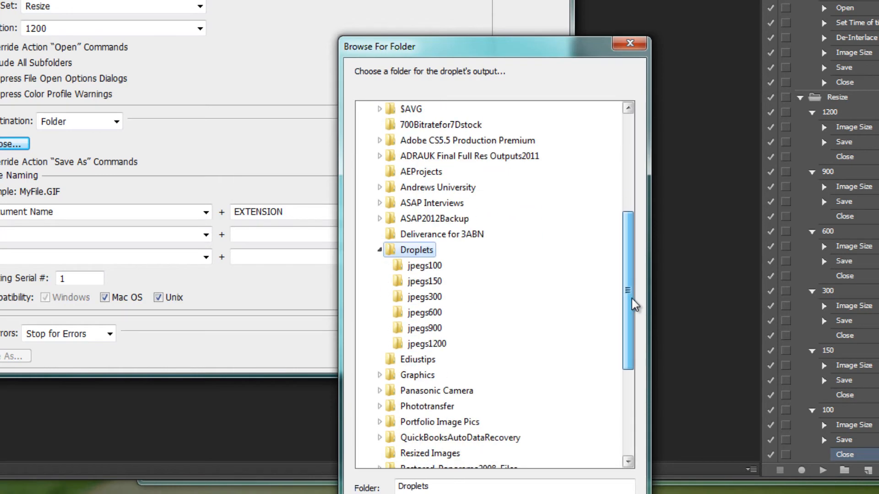
click(425, 343)
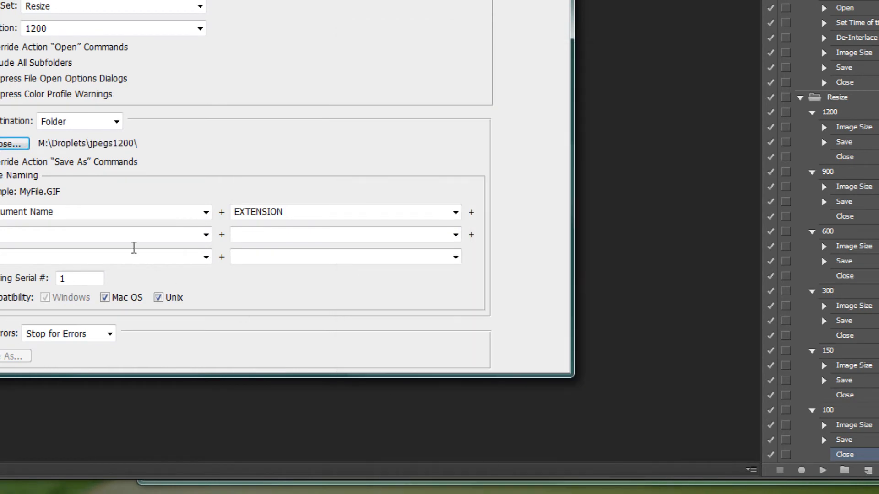
click(119, 258)
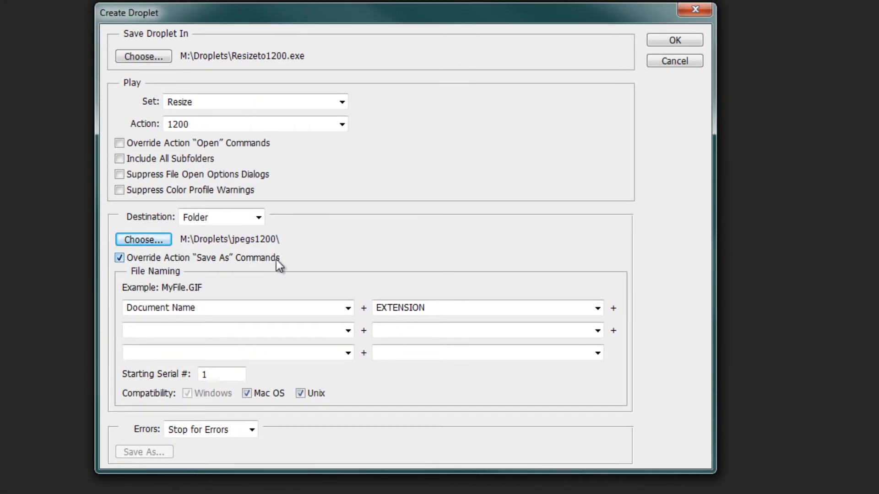
mouse_move(118, 258)
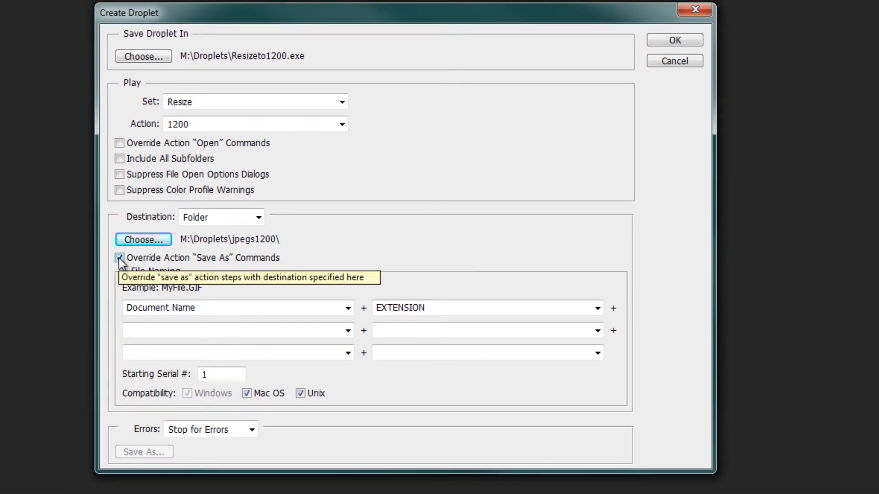
mouse_move(222, 311)
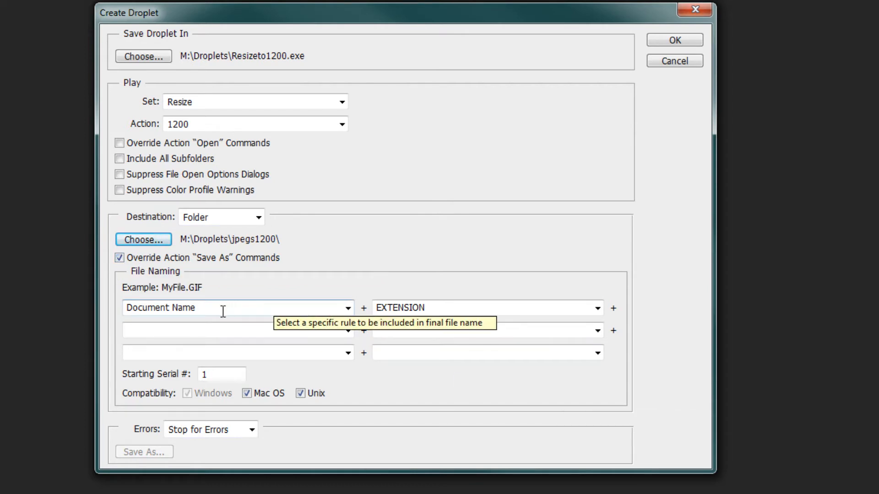
mouse_move(343, 326)
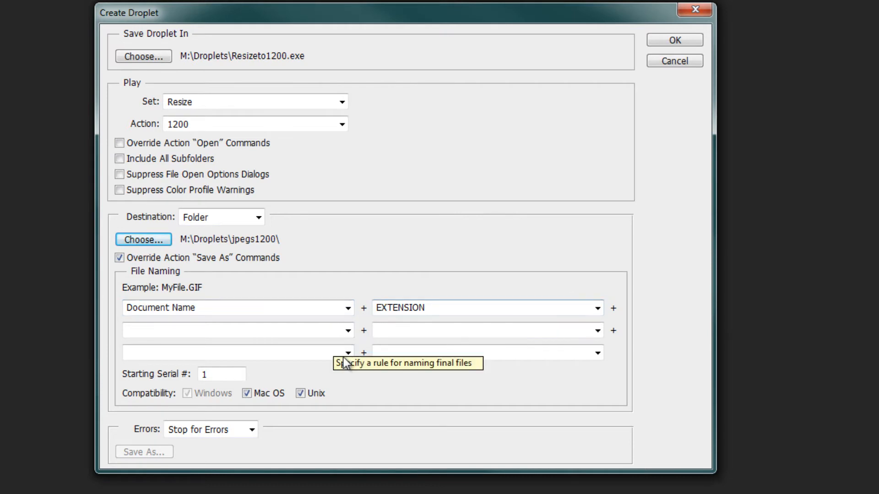
mouse_move(589, 279)
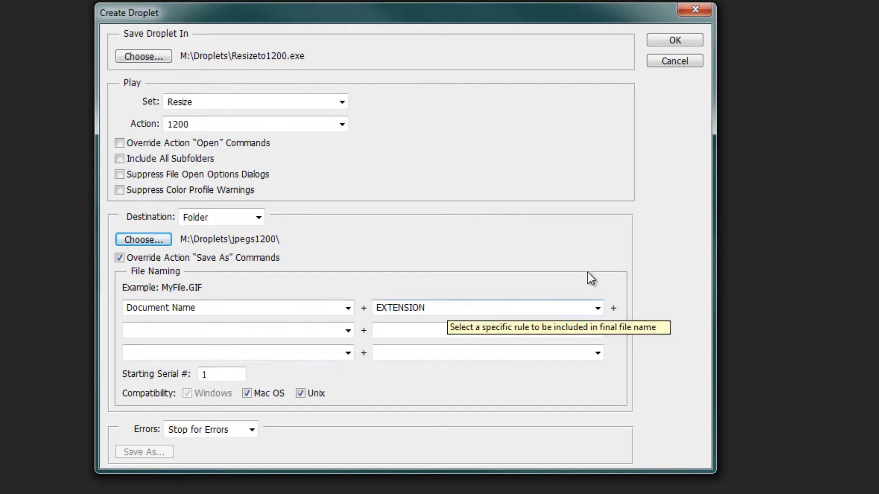
mouse_move(248, 408)
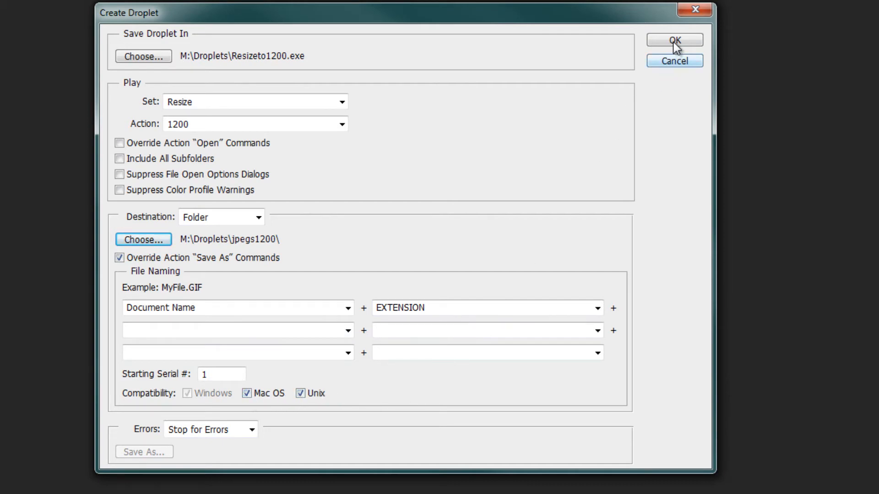
Create the droplet, then drop all 34 Portfolio Image Pics photos onto Resizeto1200.exe to fill jpegs1200.
click(674, 39)
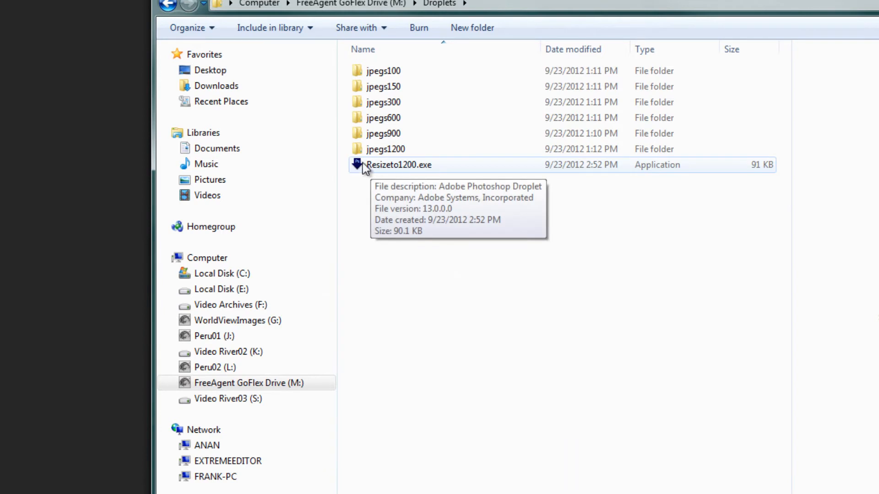
mouse_move(359, 172)
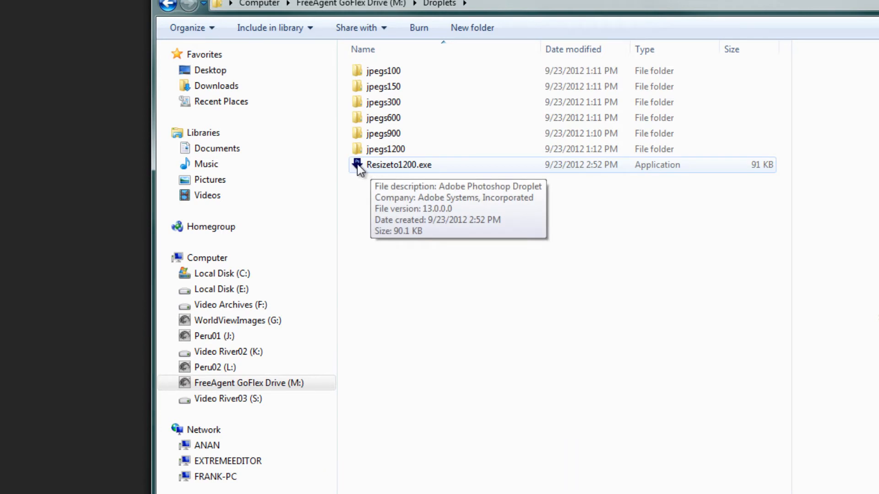
mouse_move(390, 175)
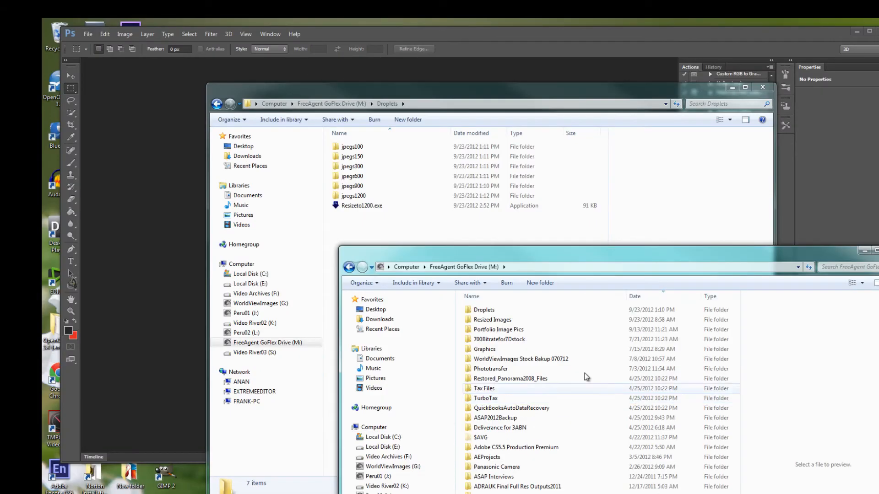
double_click(498, 329)
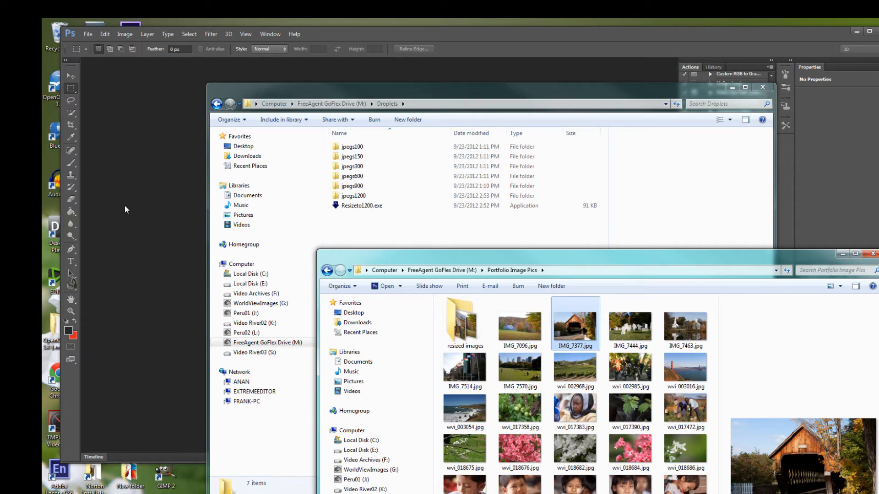
click(353, 196)
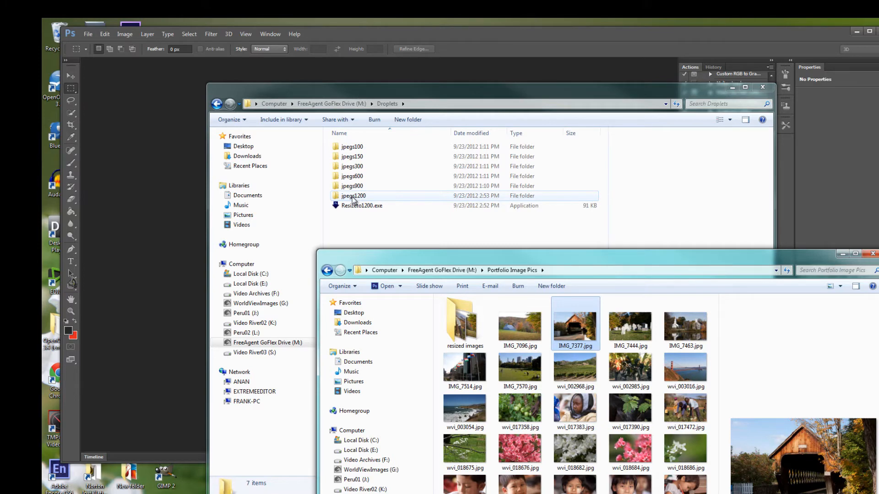
double_click(354, 196)
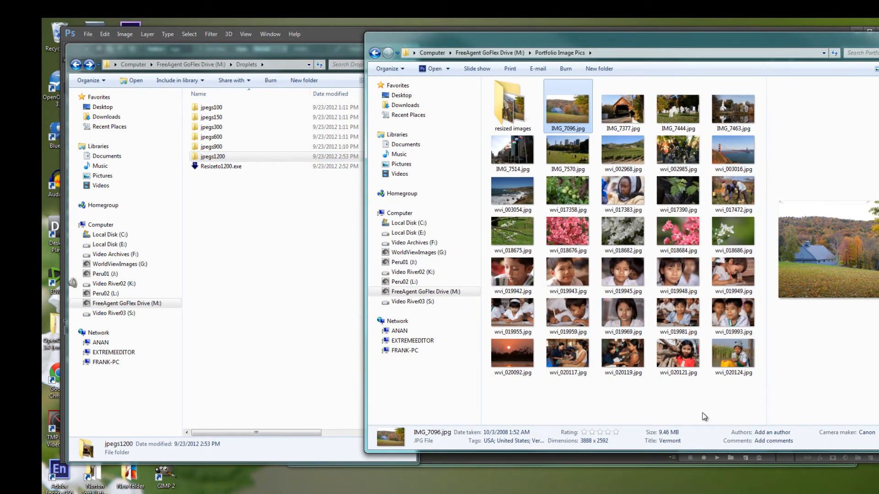
mouse_move(733, 354)
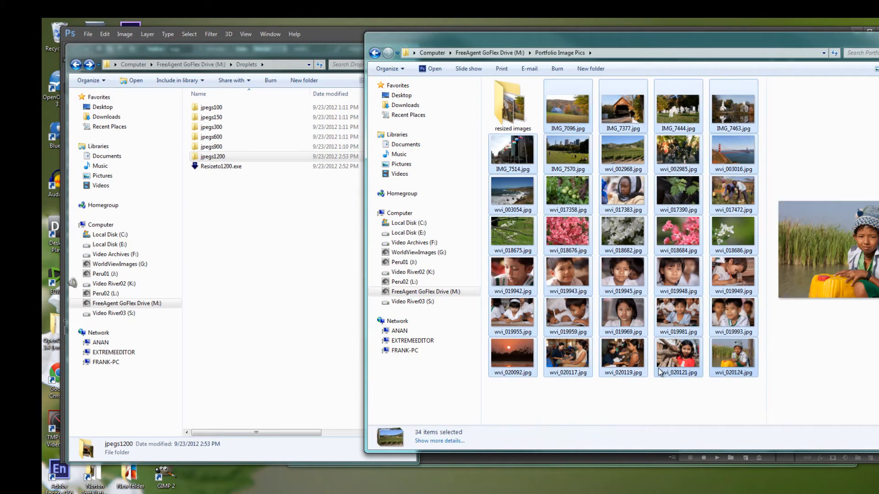
drag(672, 358, 319, 216)
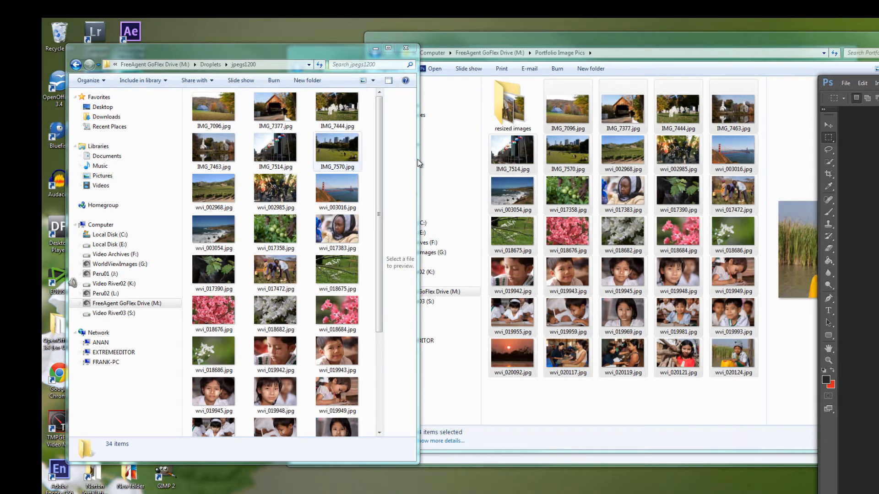
Bring Adobe Photoshop back to the front over the Explorer windows.
click(677, 273)
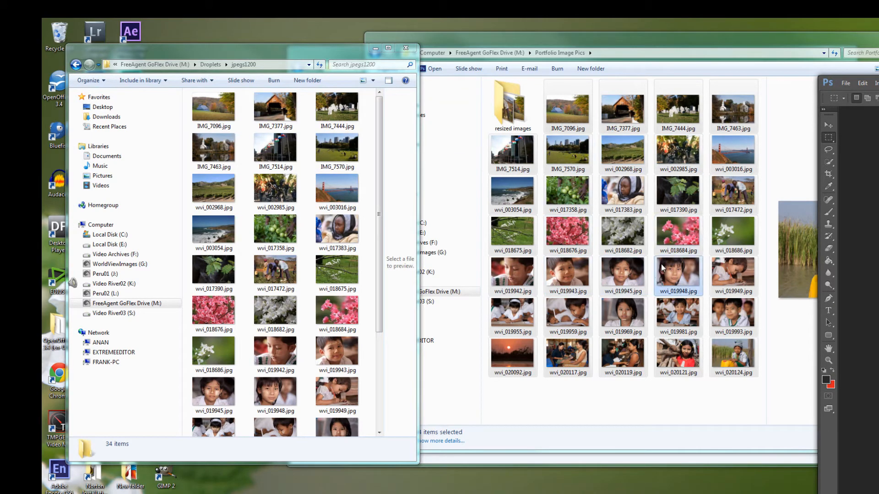
click(623, 275)
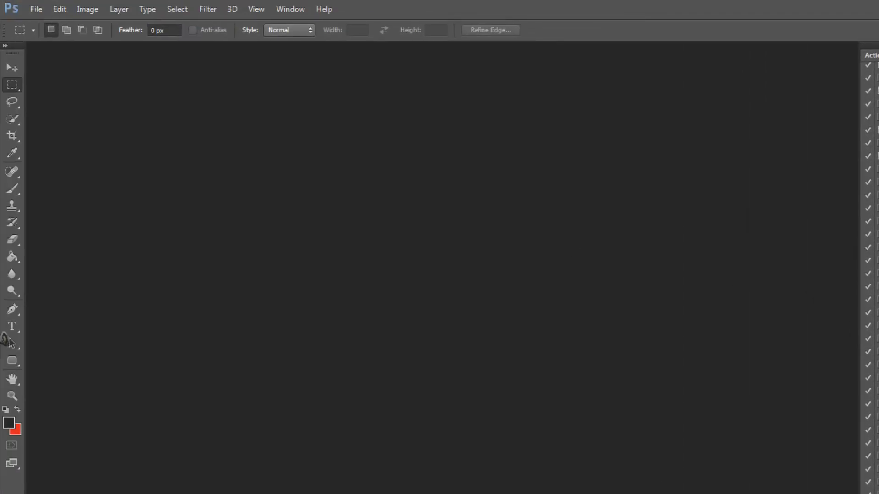
Start a new droplet via File > Automate and name its file Resizeto900.exe.
click(36, 9)
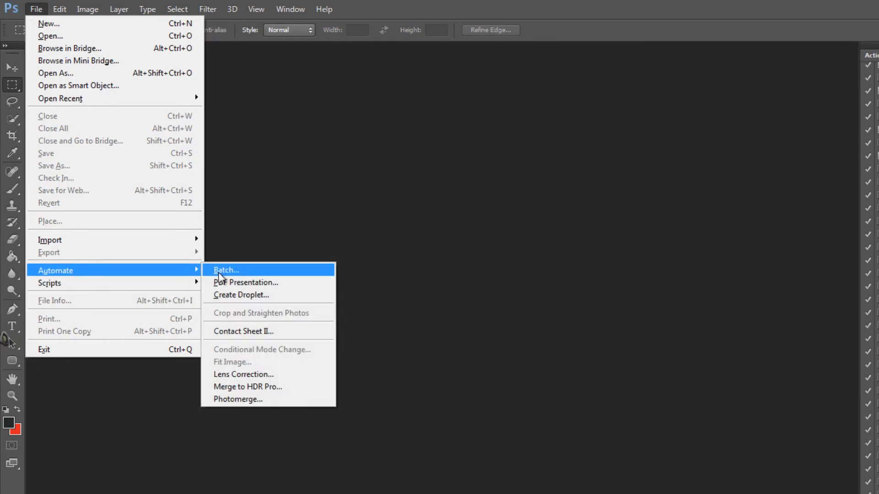
mouse_move(240, 299)
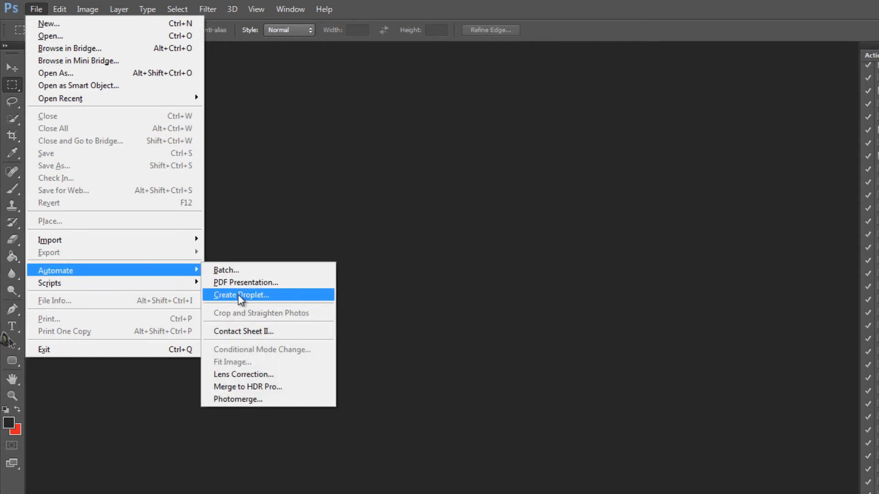
click(241, 294)
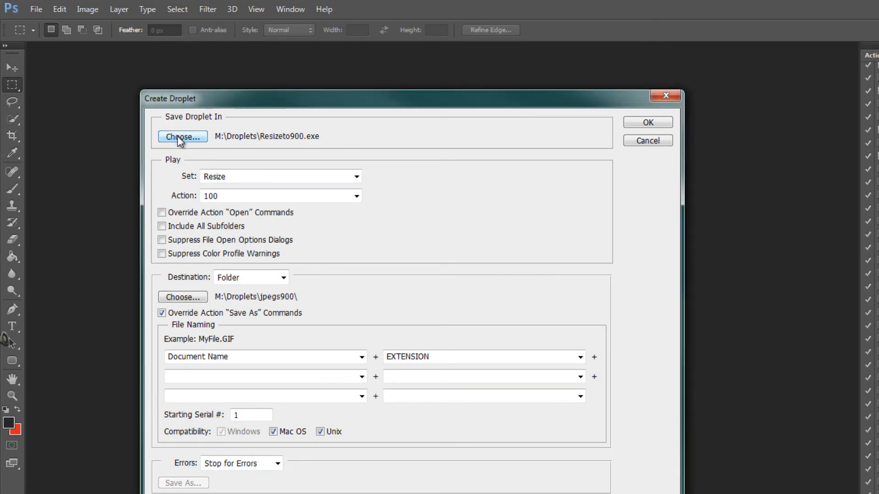
click(181, 137)
text(Resizeto1200.exe)
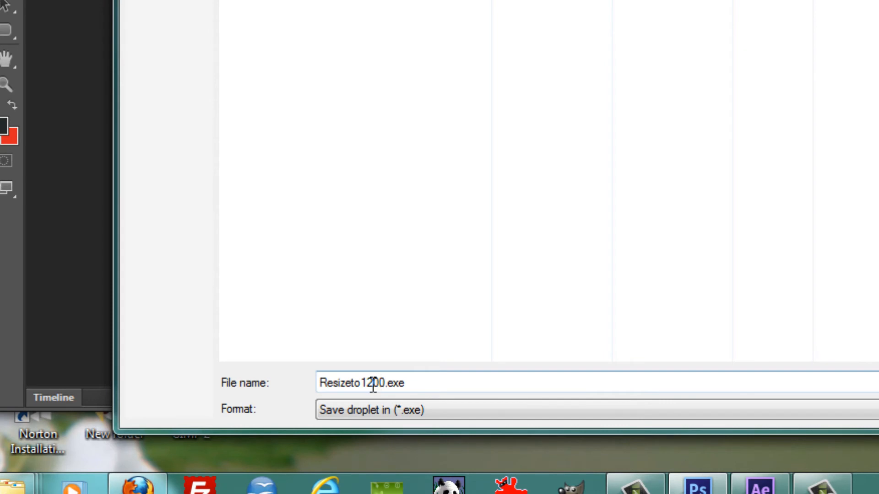
triple_click(362, 383)
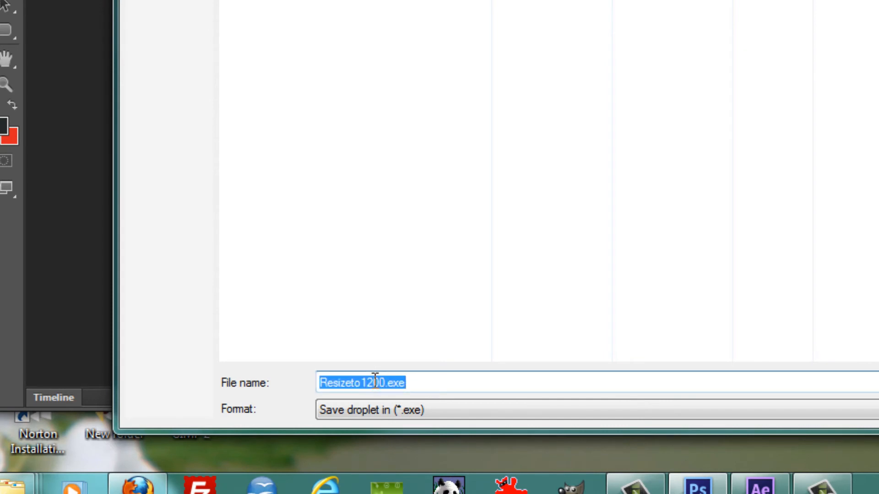
text(Resizeto900.exe)
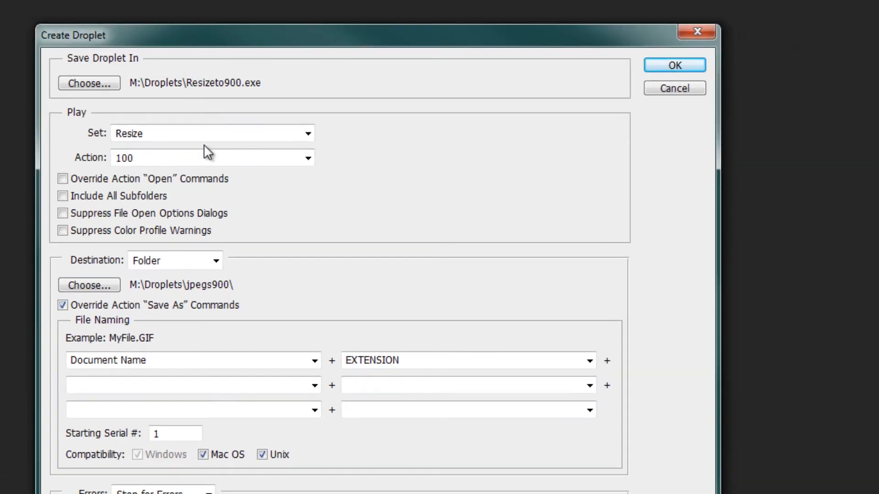
Assign the 900 resize action and the jpegs900 output folder to the droplet.
click(307, 157)
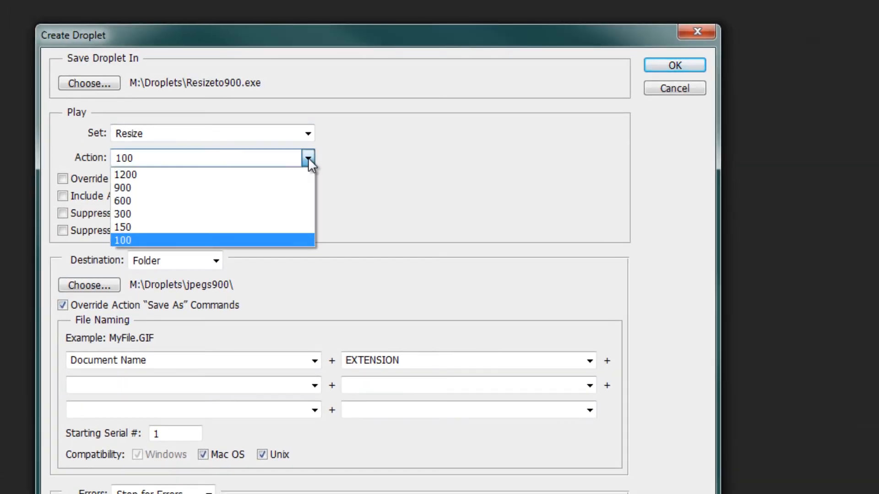
mouse_move(253, 188)
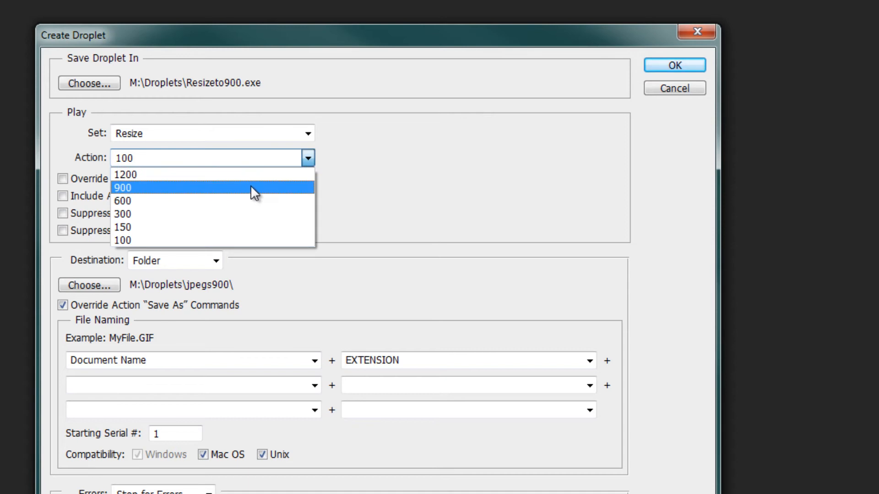
mouse_move(256, 190)
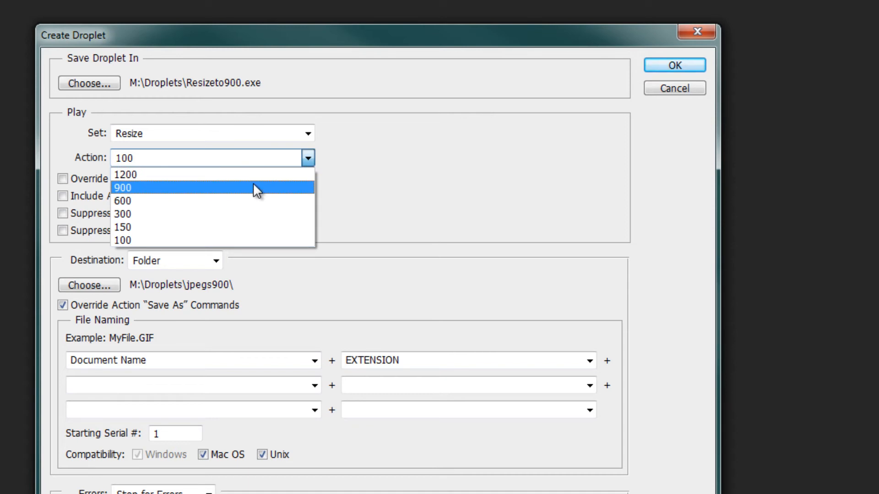
click(122, 188)
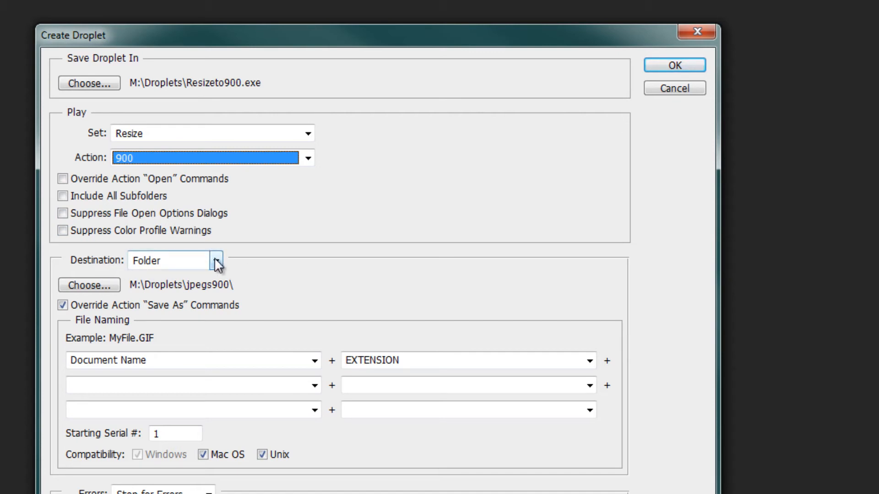
mouse_move(216, 262)
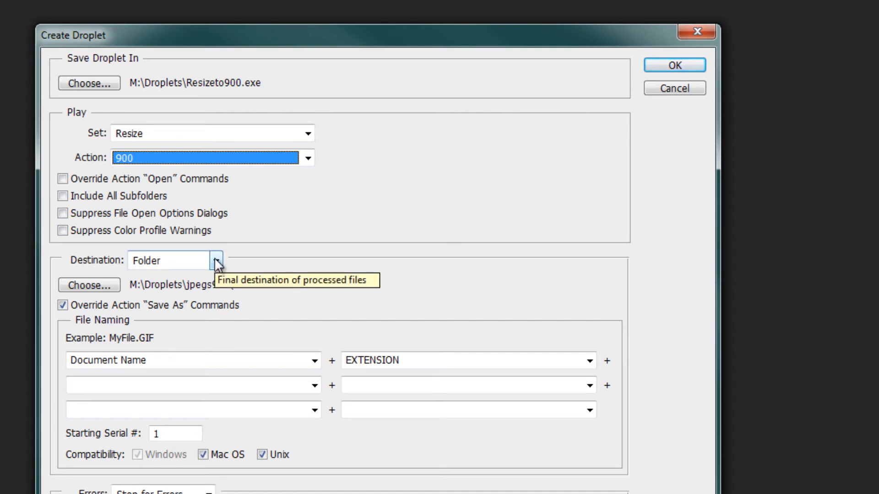
click(89, 286)
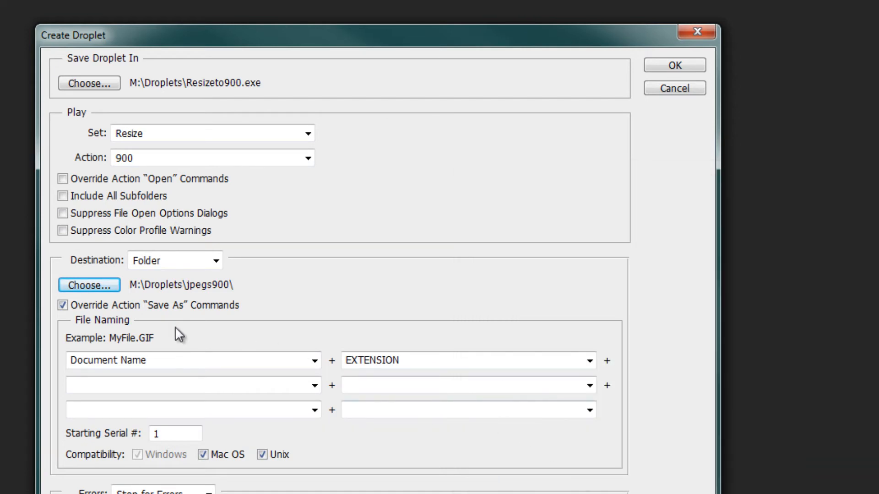
mouse_move(60, 402)
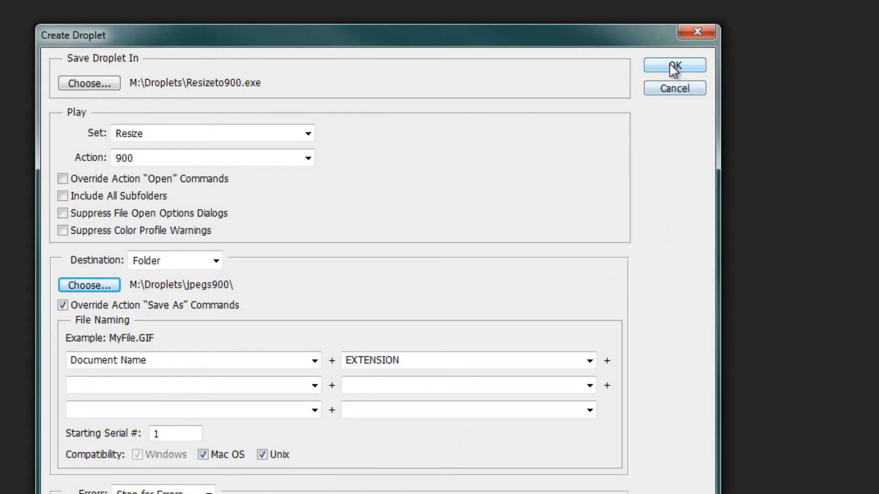
Confirm the droplet, check the three portraits in jpegs900 and return to Droplets.
click(673, 65)
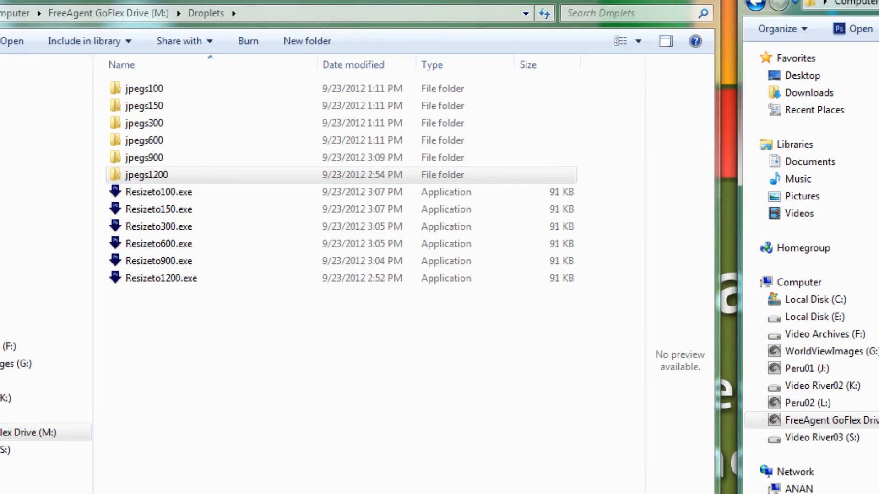
double_click(144, 158)
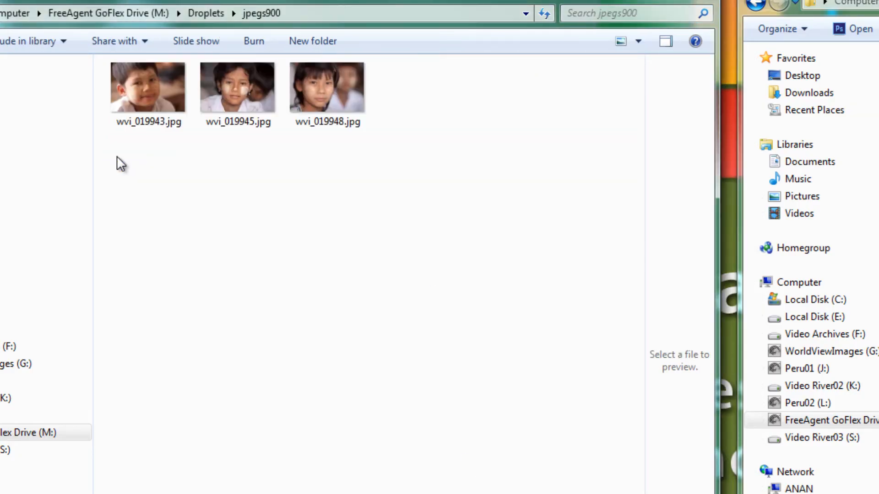
click(206, 13)
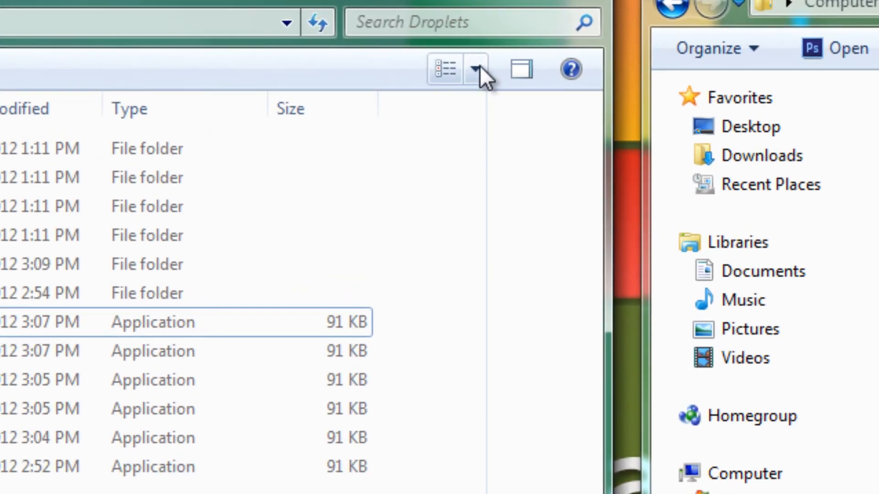
Show large icons and drop three flower photos onto Resizeto300.exe, then check jpegs300.
click(475, 69)
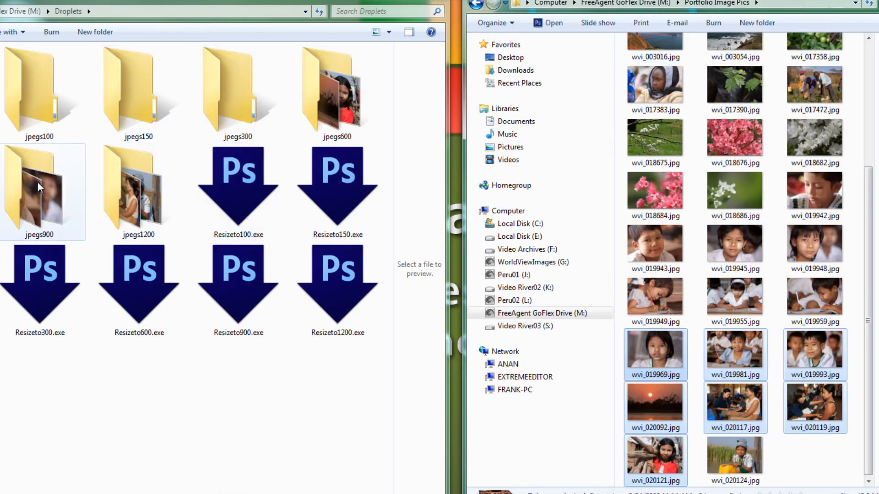
double_click(337, 90)
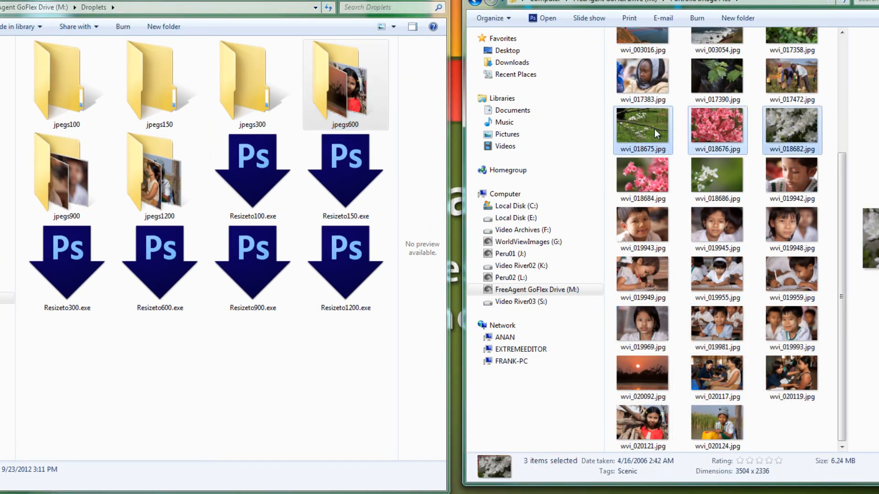
drag(643, 129, 67, 256)
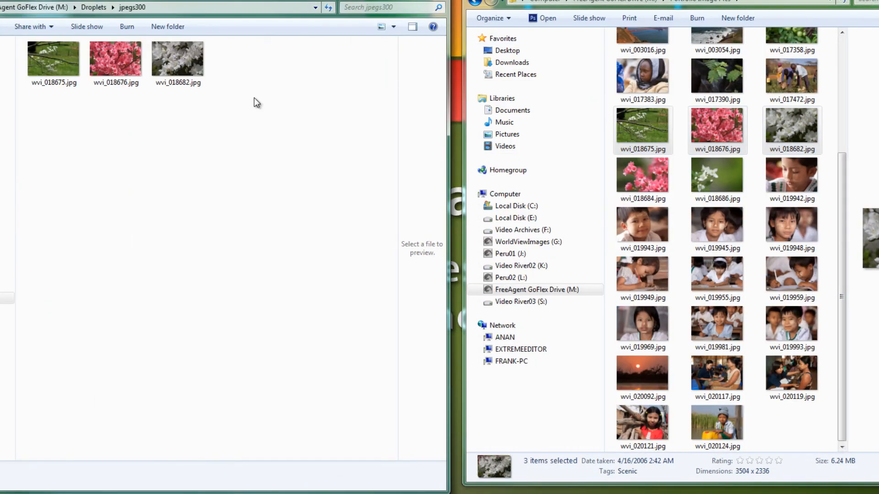
click(93, 7)
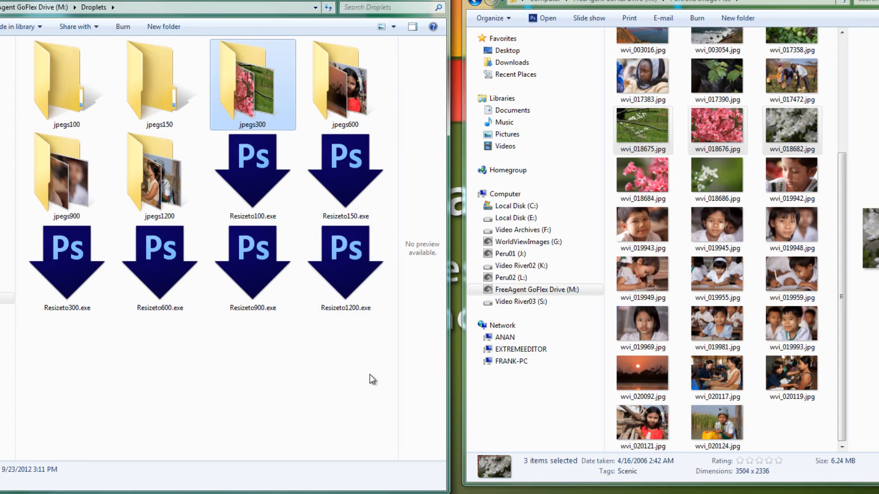
mouse_move(374, 378)
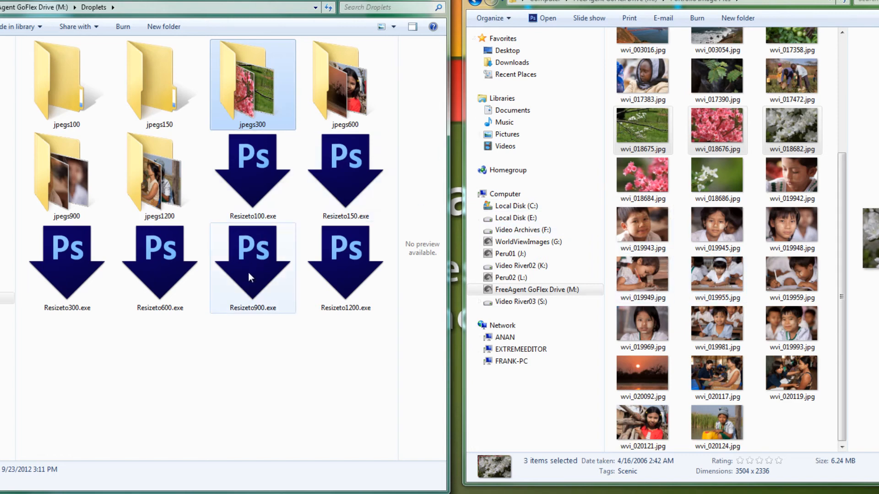
Drop the Dominican Republic sailboat photo onto Resizeto600.exe and verify its 600 x 900 copy in jpegs600.
click(345, 258)
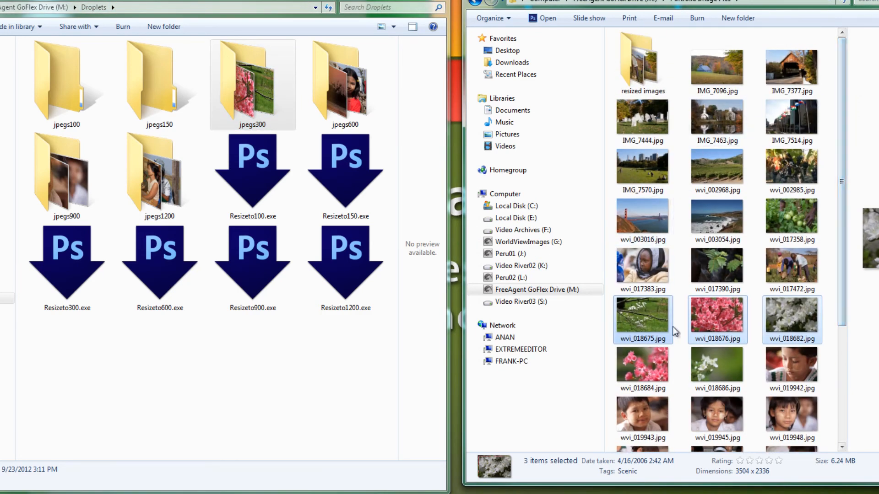
mouse_move(843, 236)
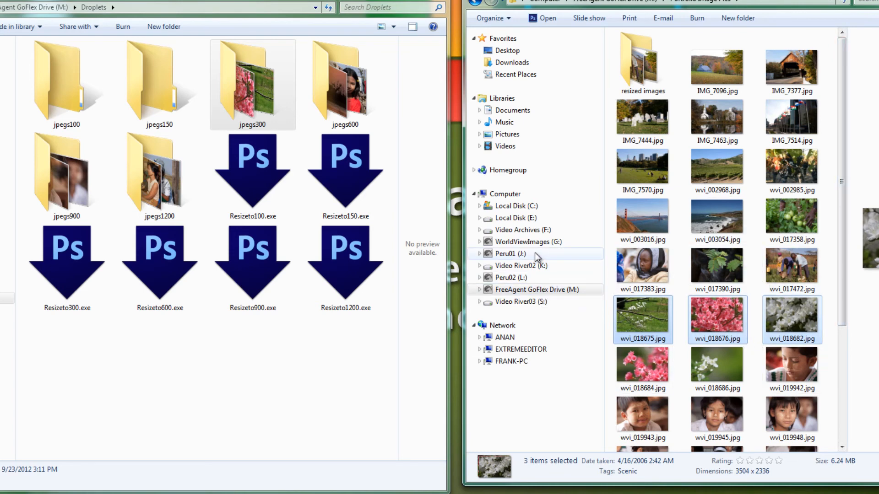
click(527, 241)
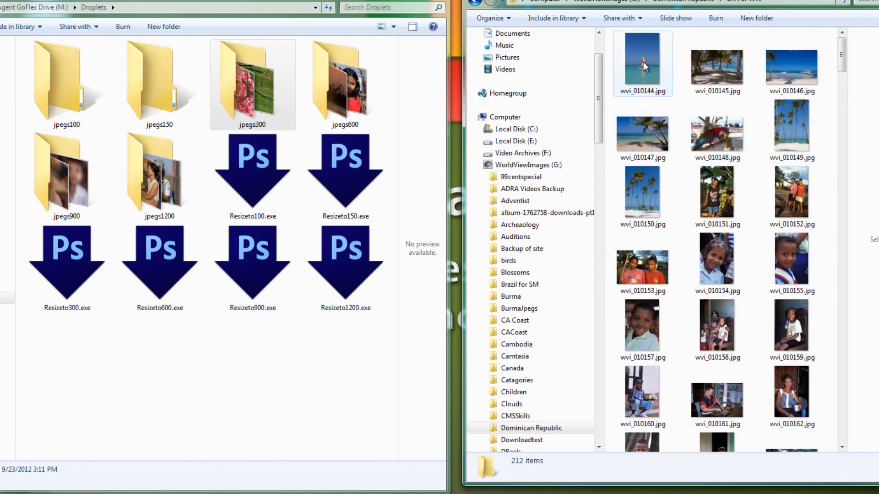
mouse_move(644, 61)
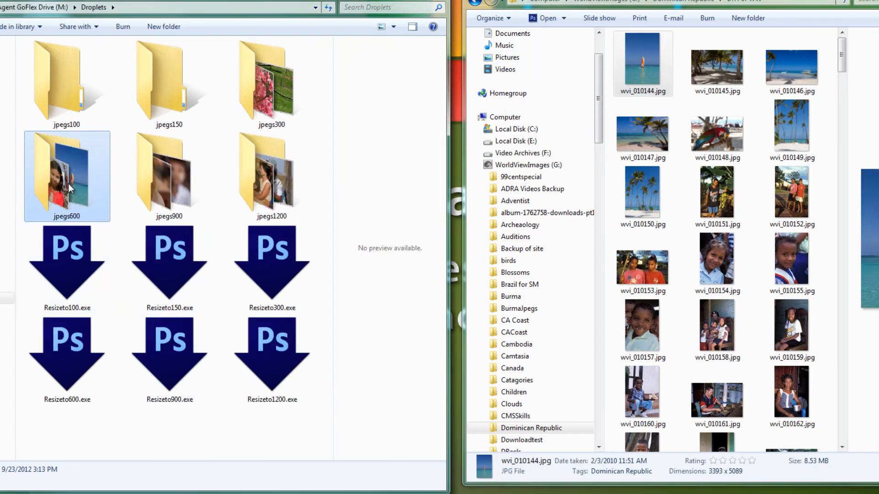
double_click(67, 175)
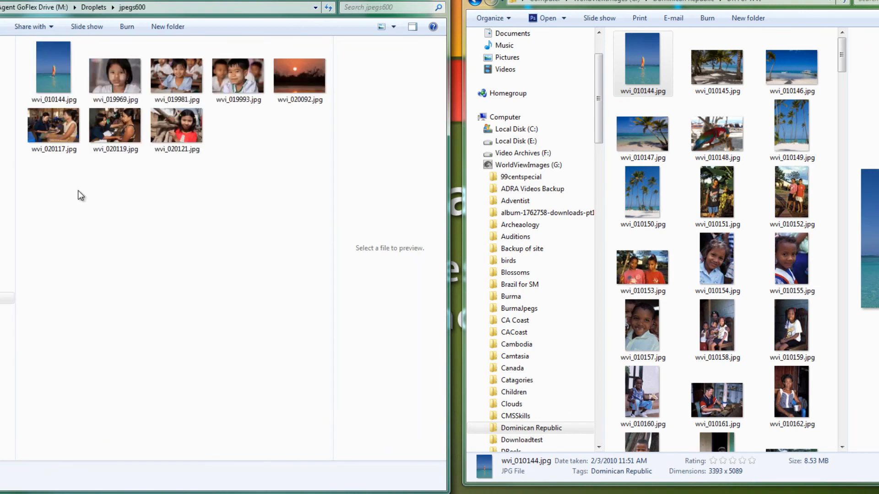
click(53, 73)
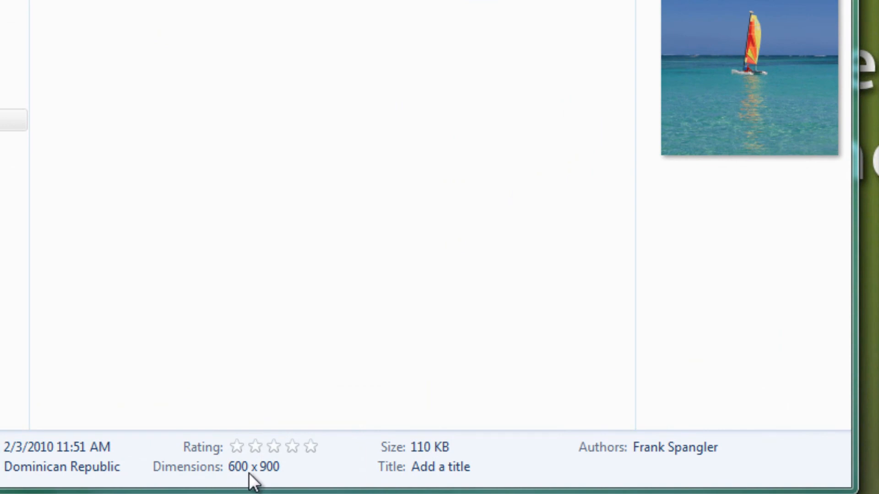
mouse_move(279, 480)
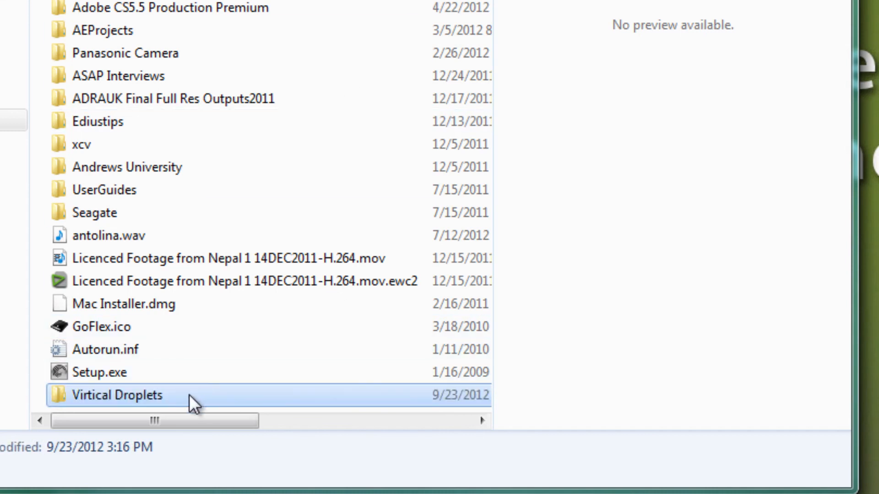
Open the empty Virtical Droplets folder on the GoFlex M drive.
double_click(116, 395)
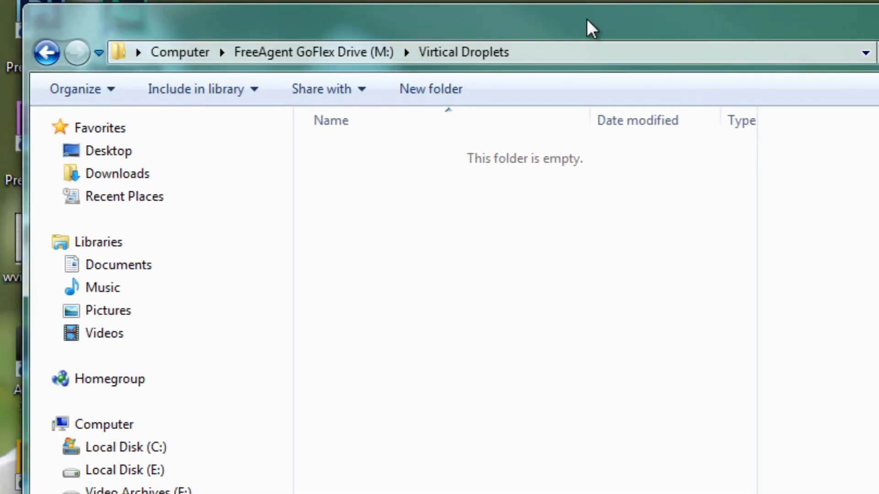
mouse_move(644, 32)
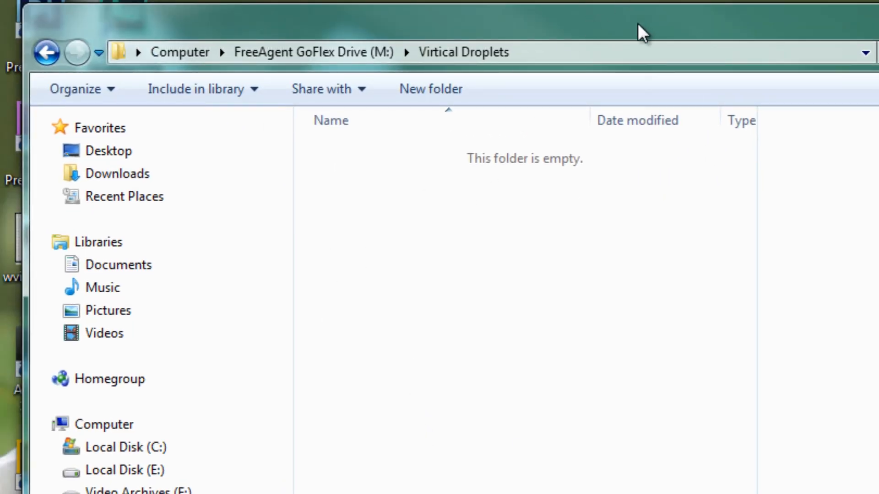